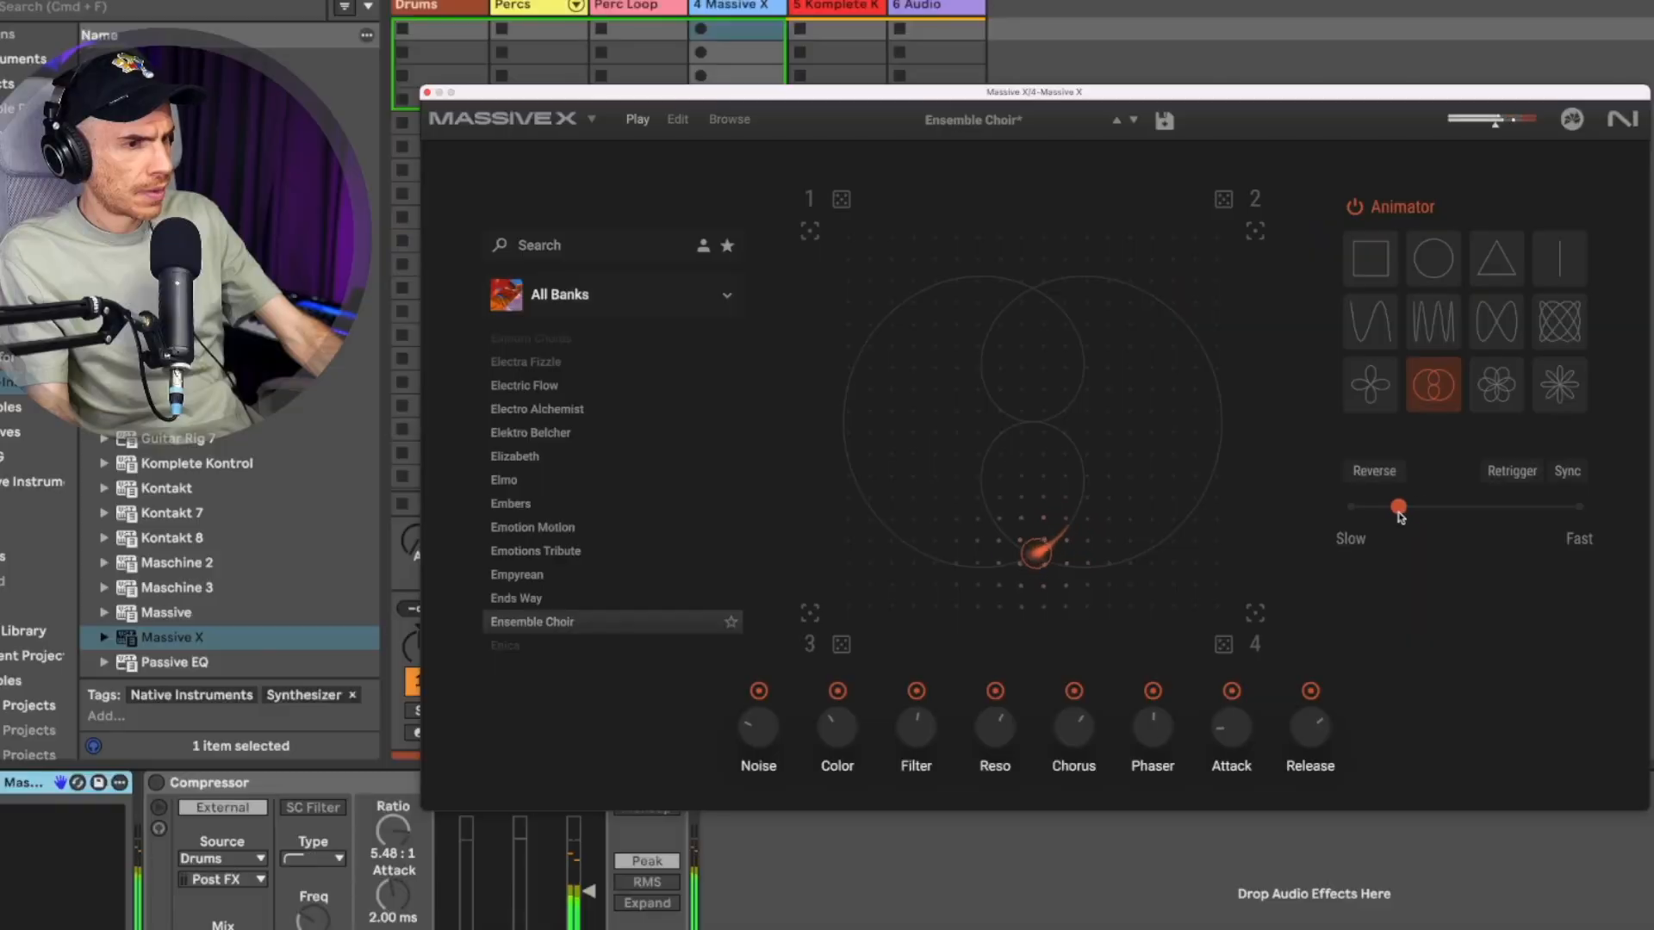
Slow the Ensemble Choir's double-circle animation by moving the speed slider toward Slow.
left_click(1565, 470)
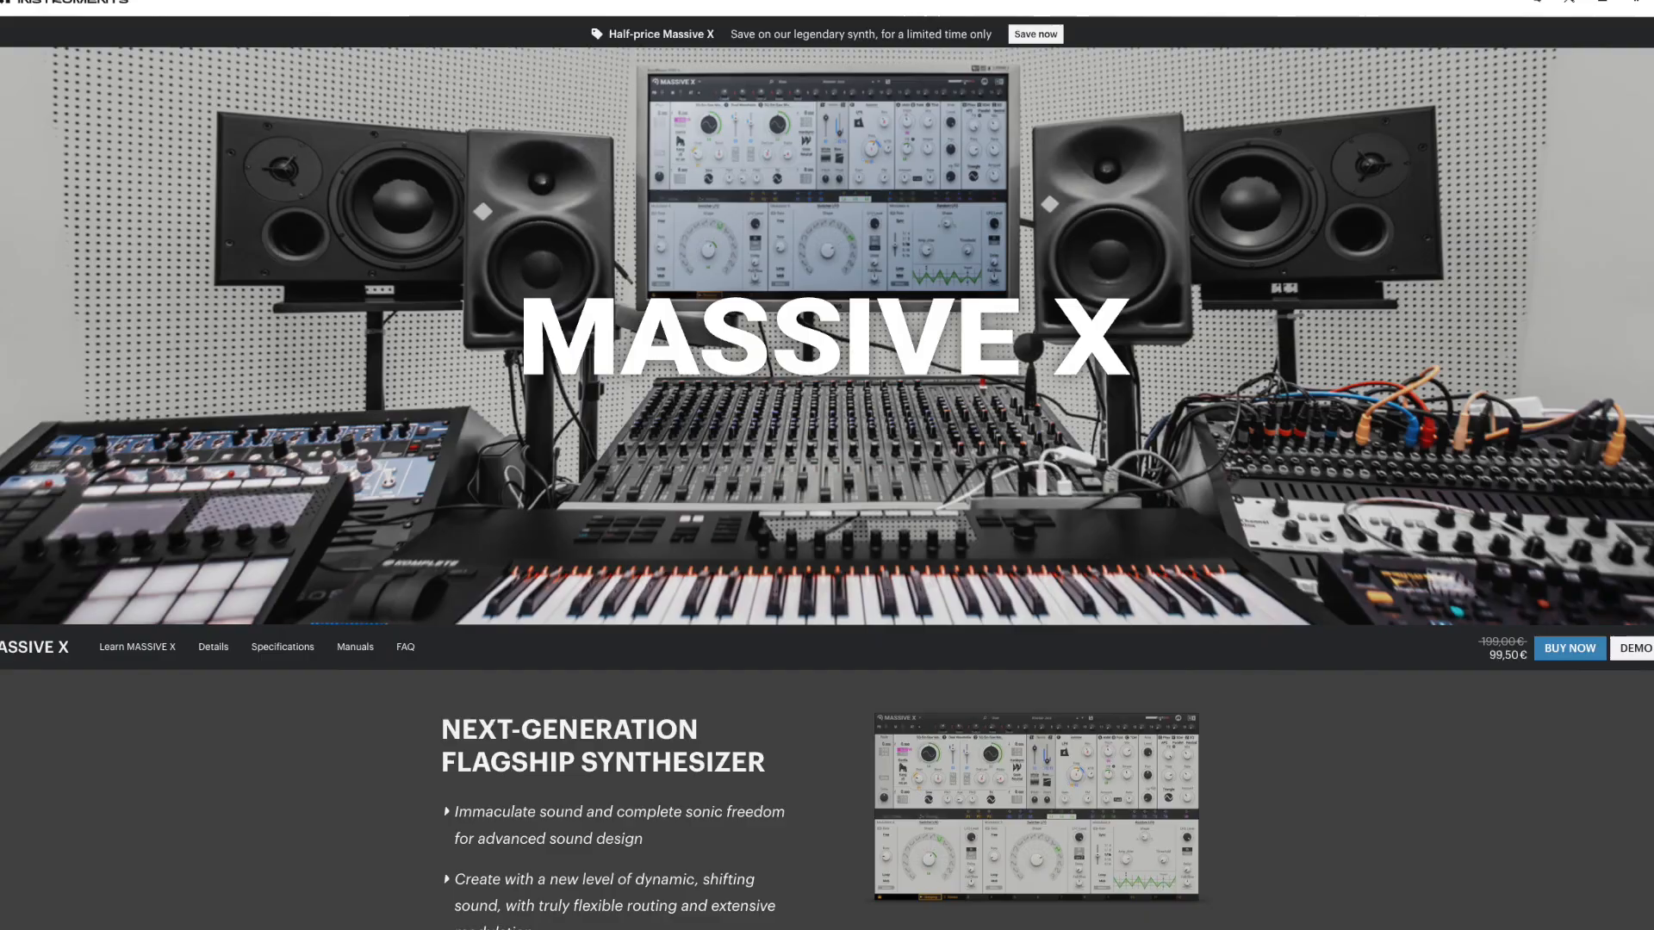
Scroll down the Massive X product page showing the half-price offer.
scroll("down", 3)
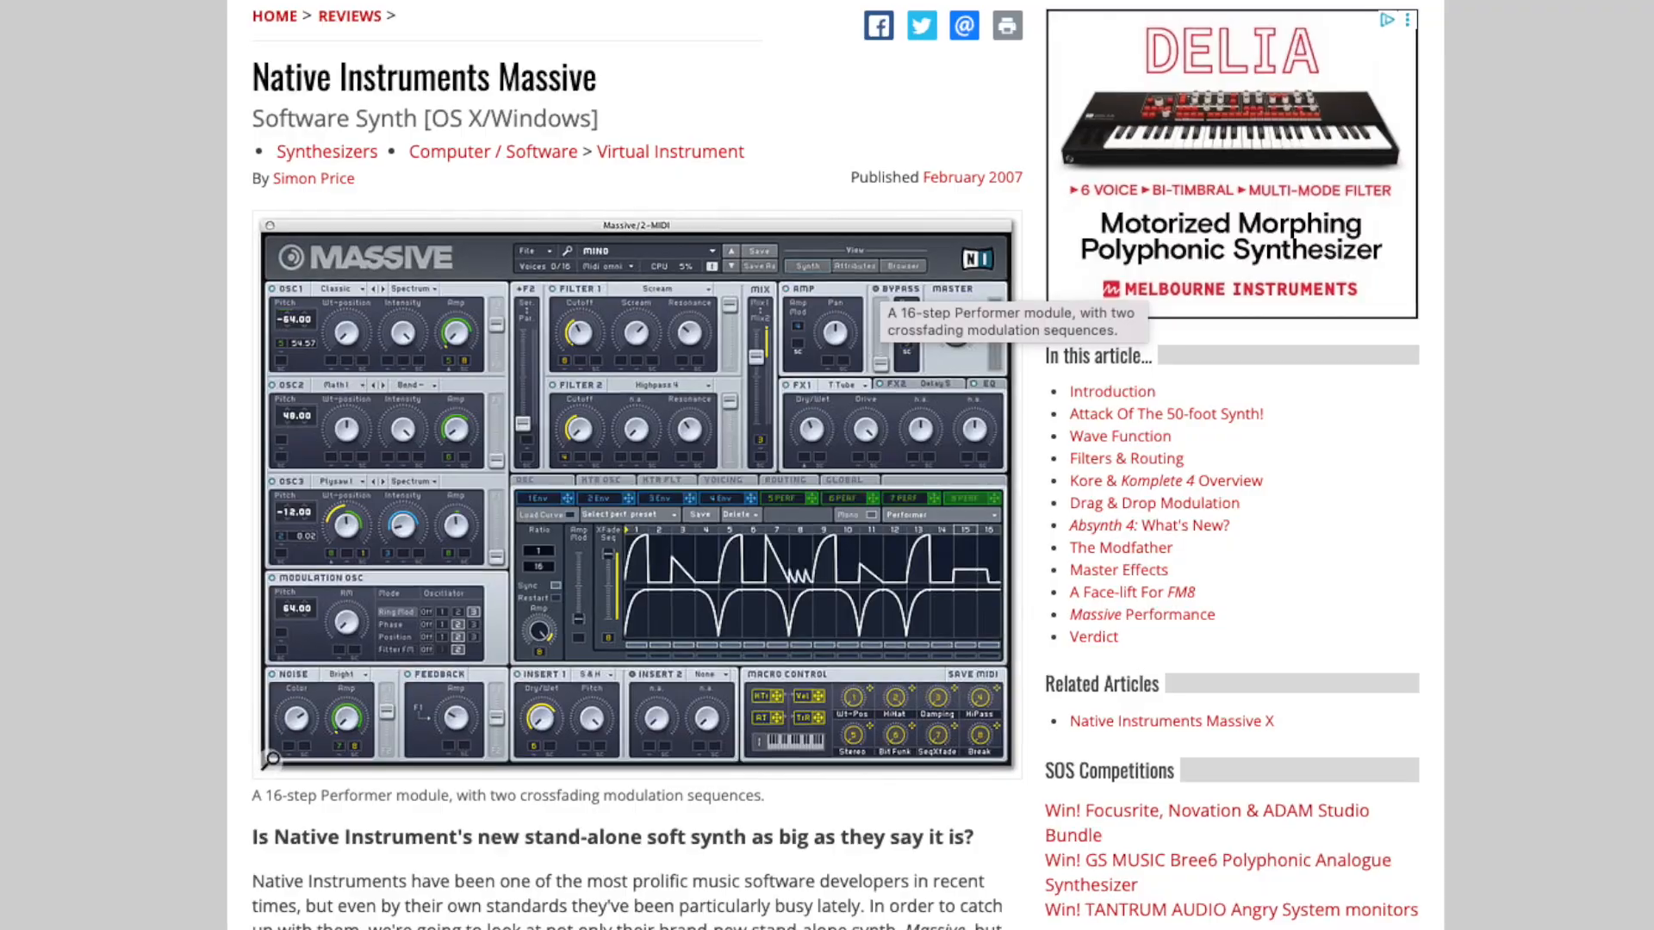
Scroll down through the Sound On Sound 2007 Massive review article.
scroll("down", 3)
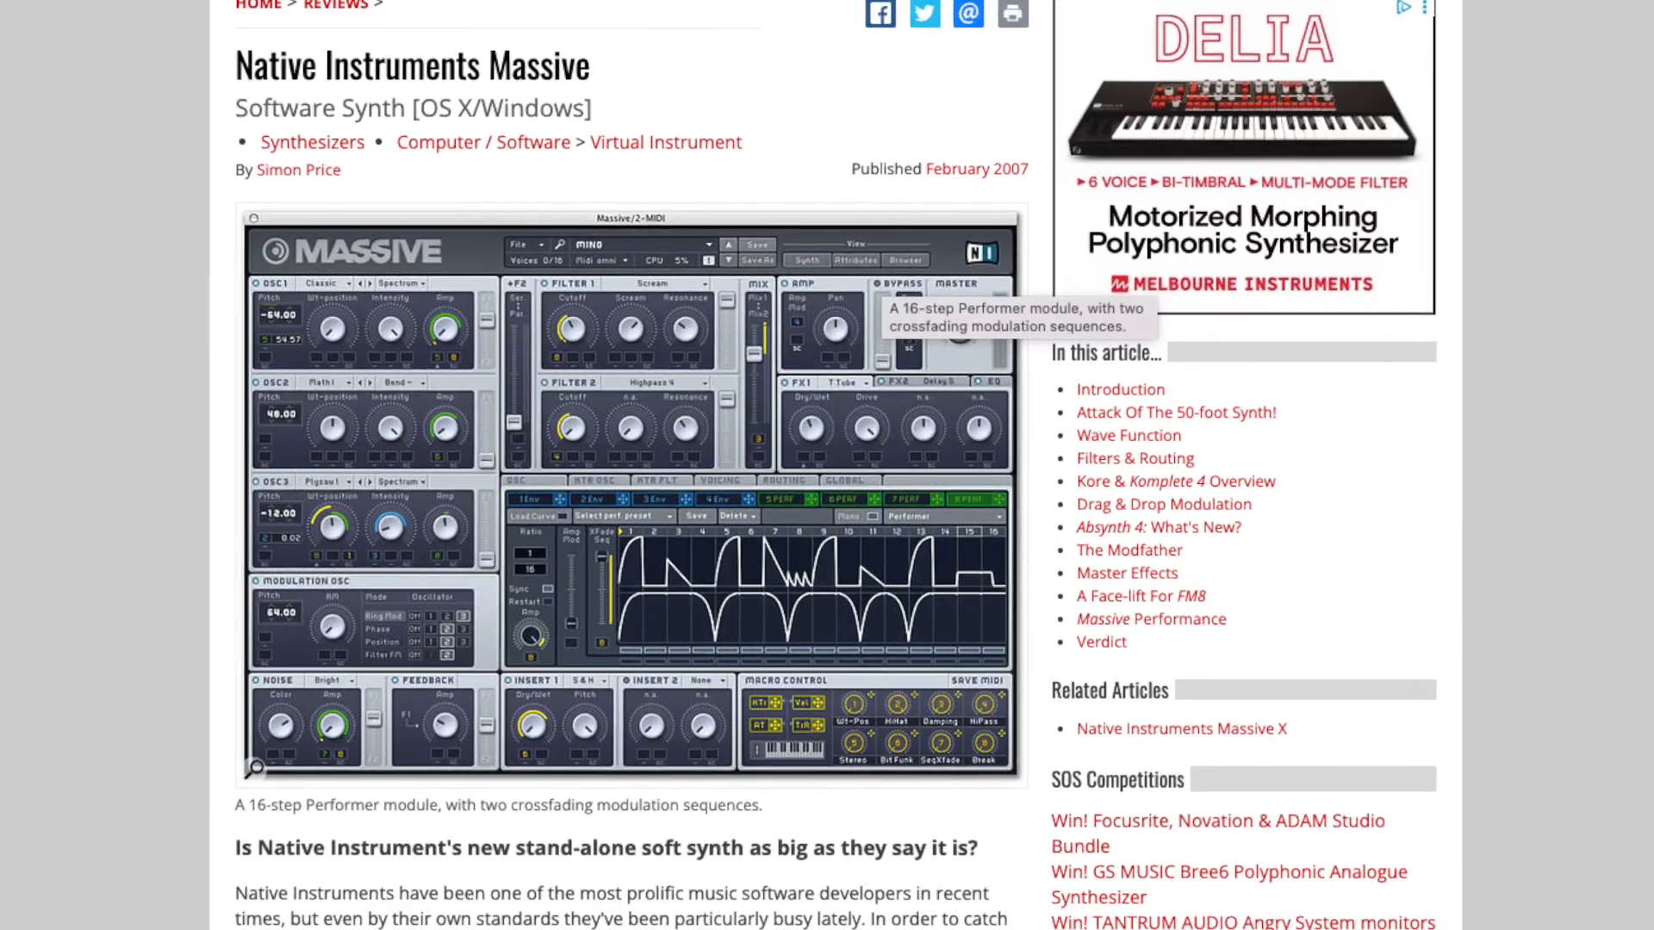
scroll("down", 3)
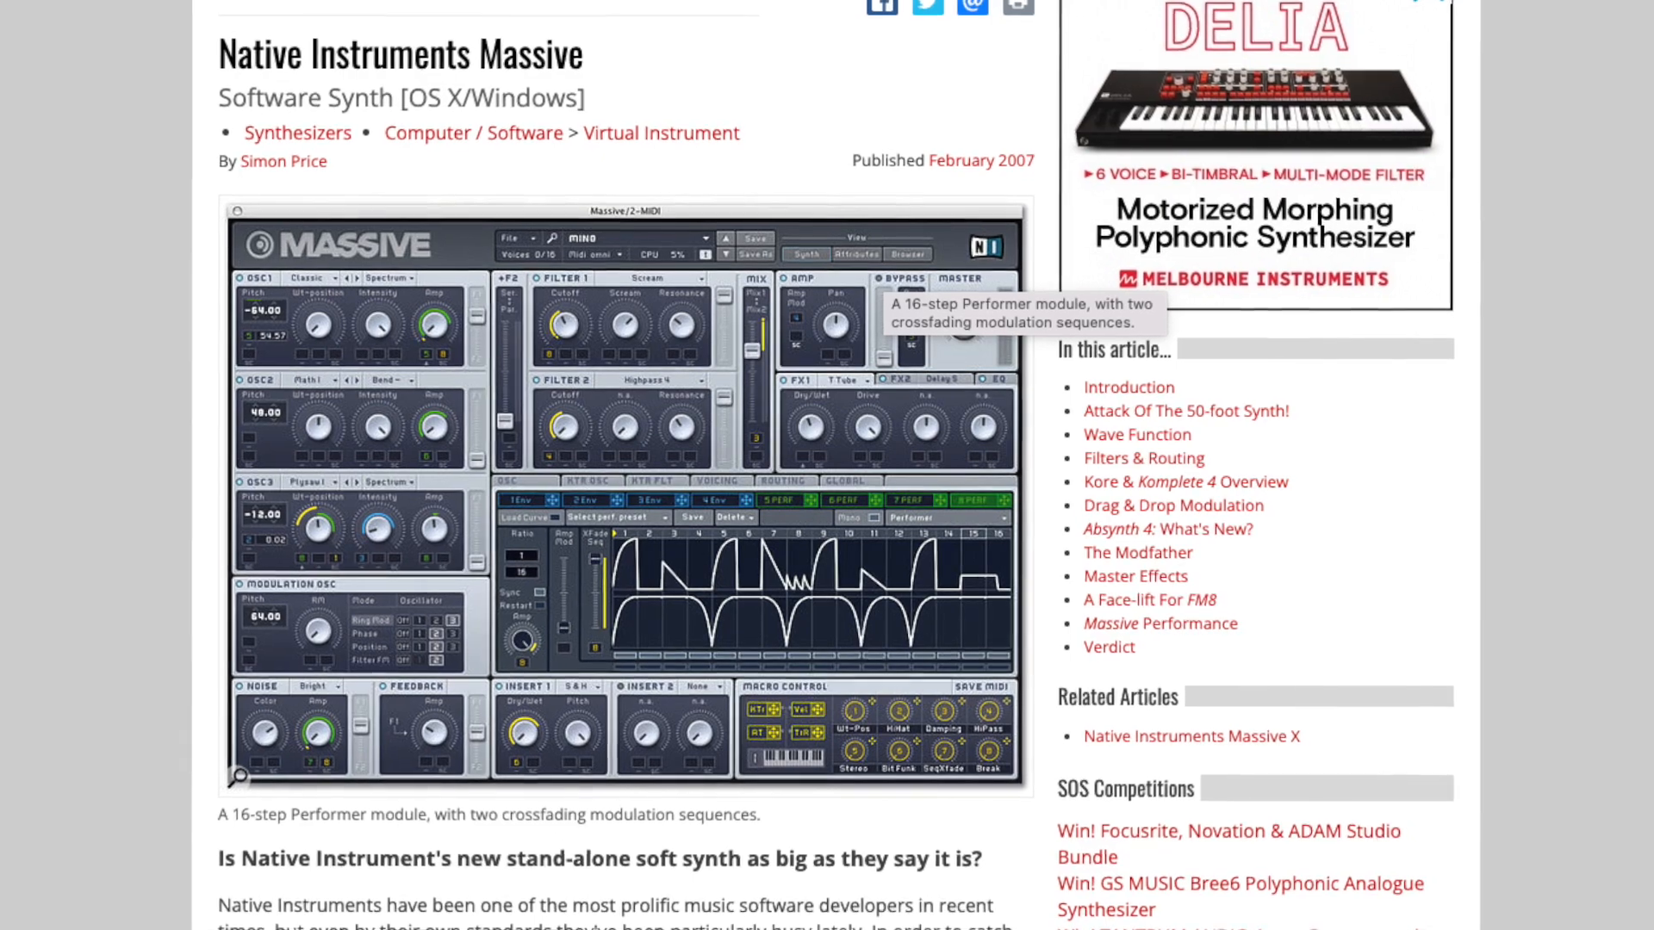
scroll("down", 3)
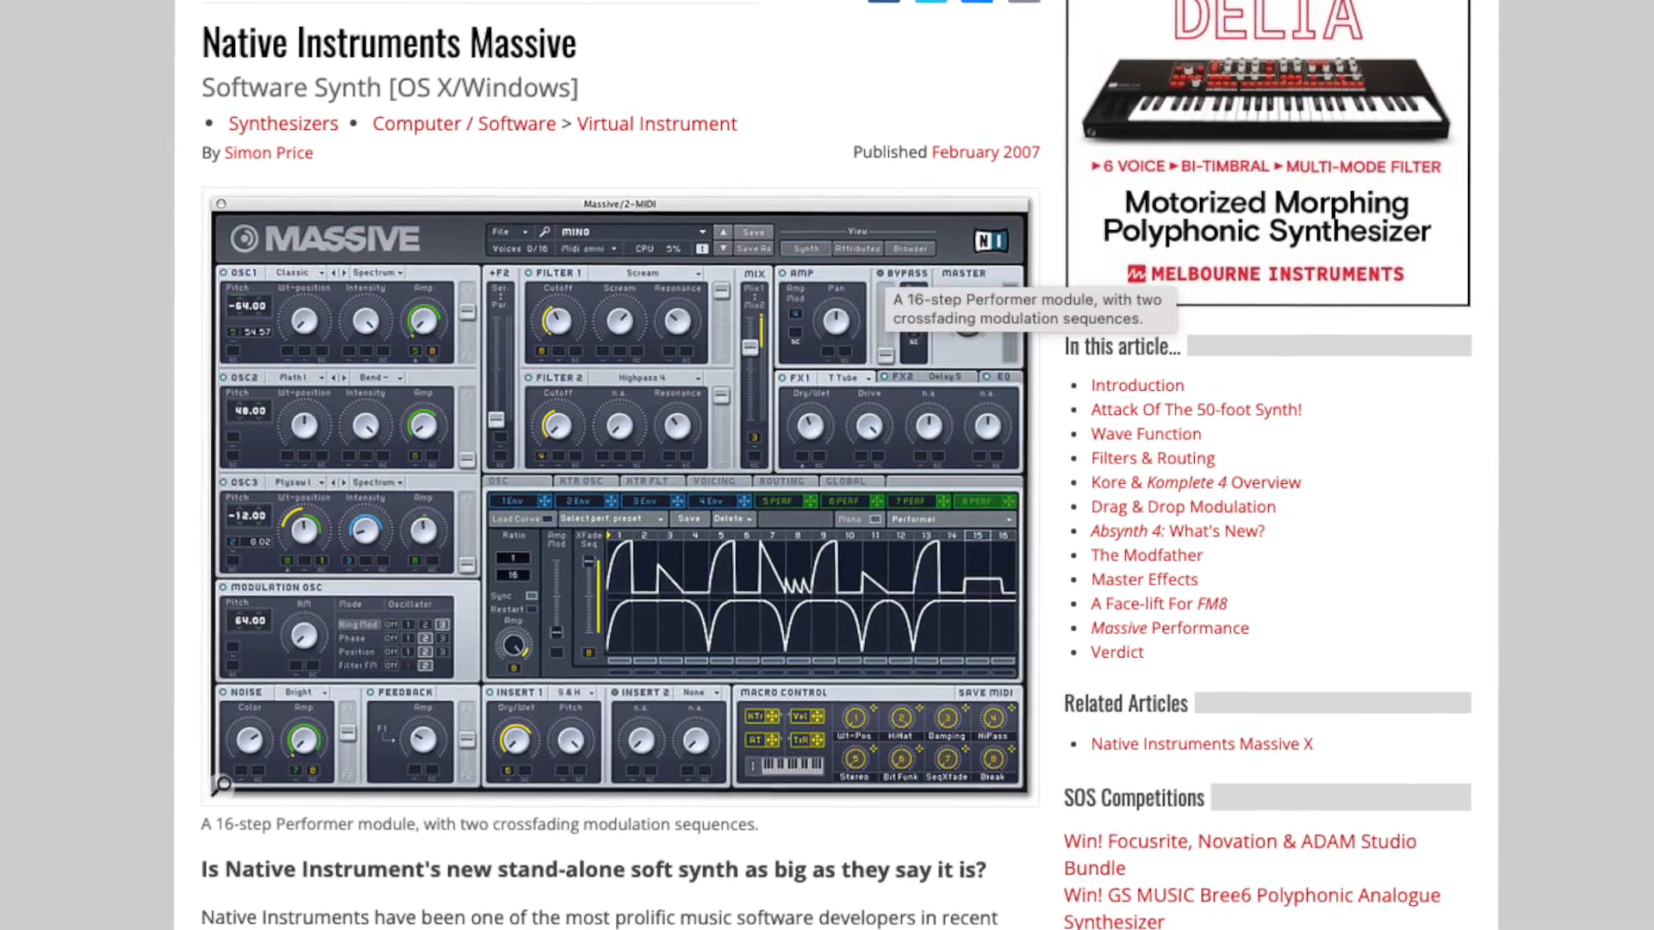
scroll("down", 3)
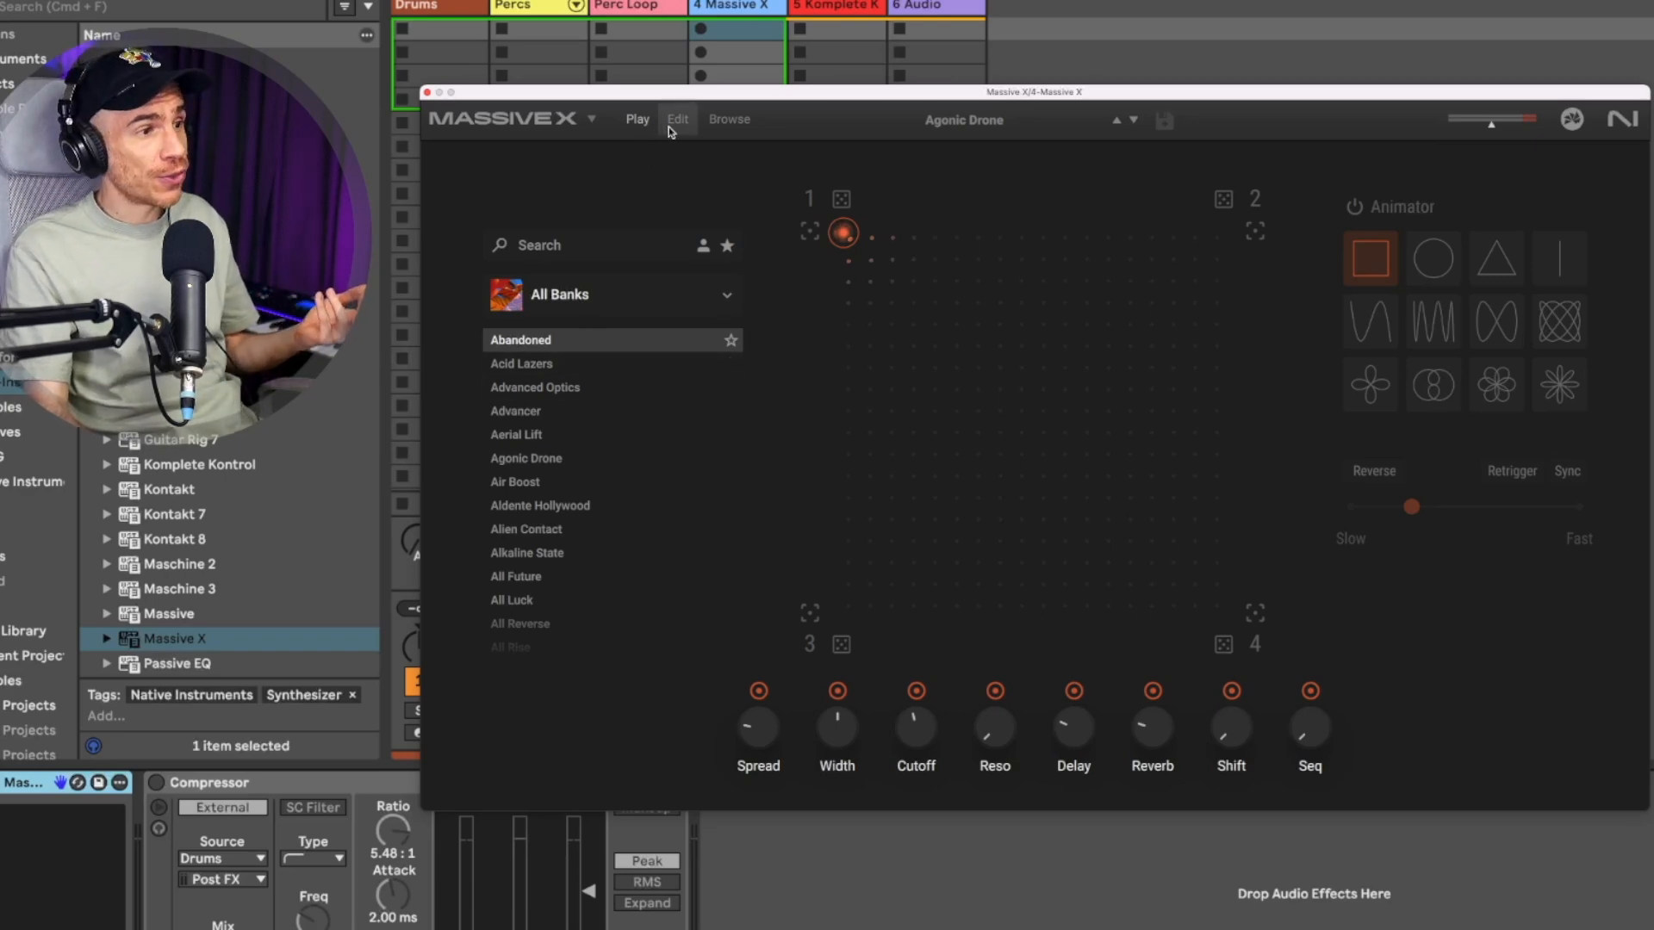
Set Agonic Drone animating along the square Animator path.
left_click(676, 118)
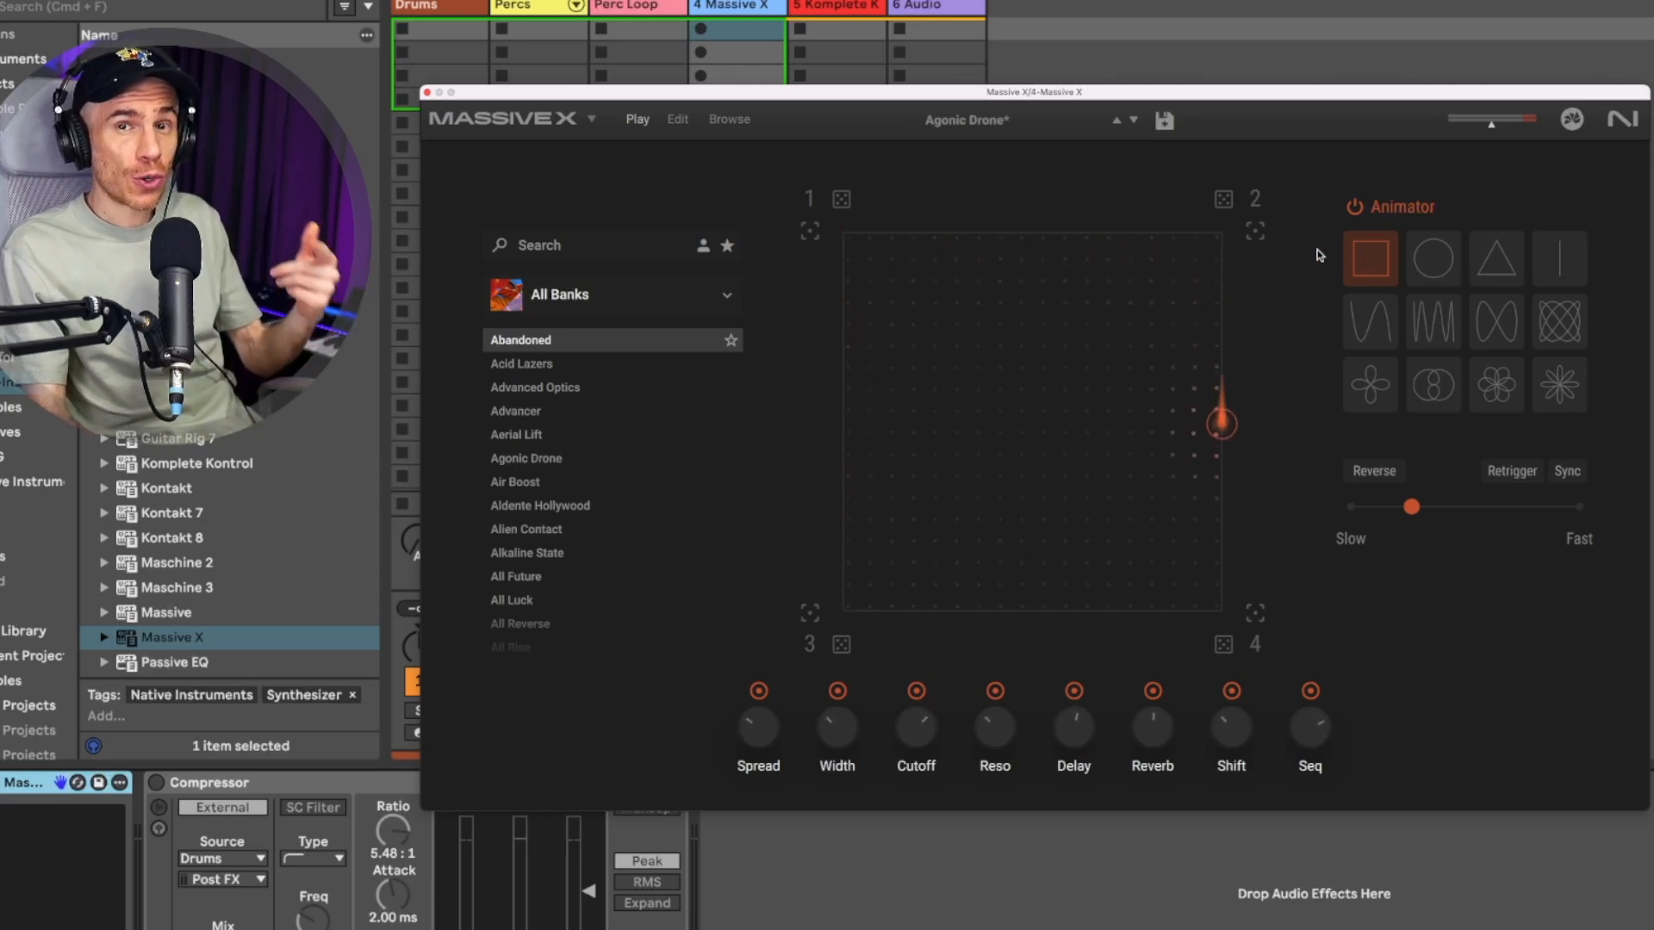
Try the woven and double-circle paths with Retrigger and tempo Sync, then change presets.
left_click(532, 541)
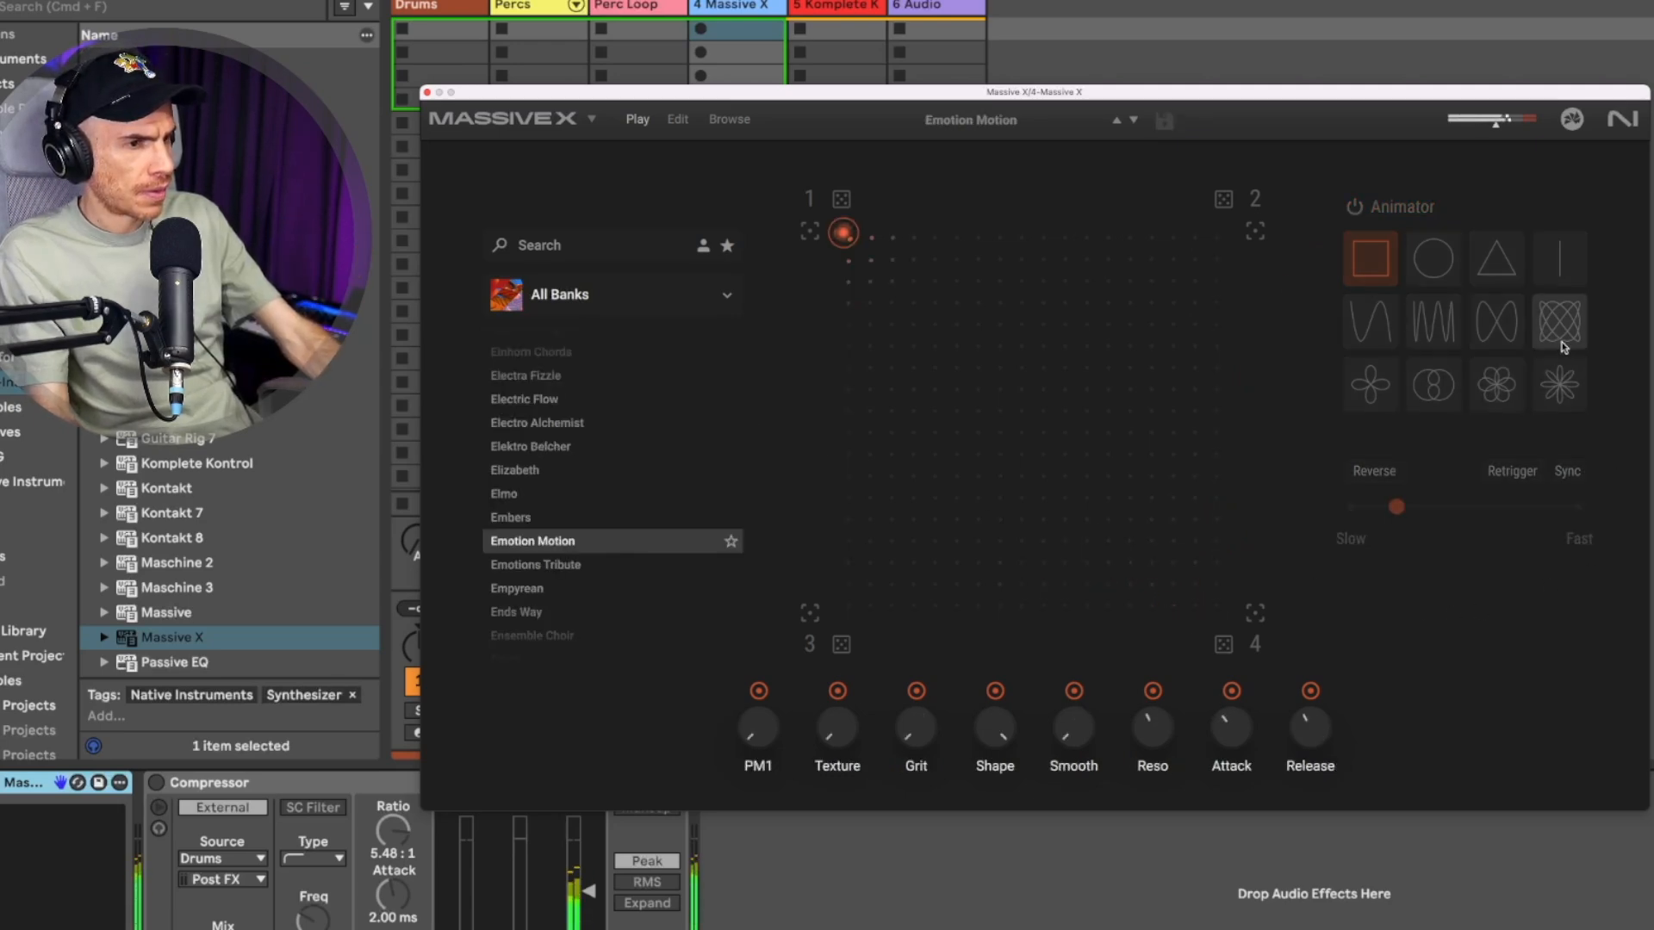
left_click(1565, 470)
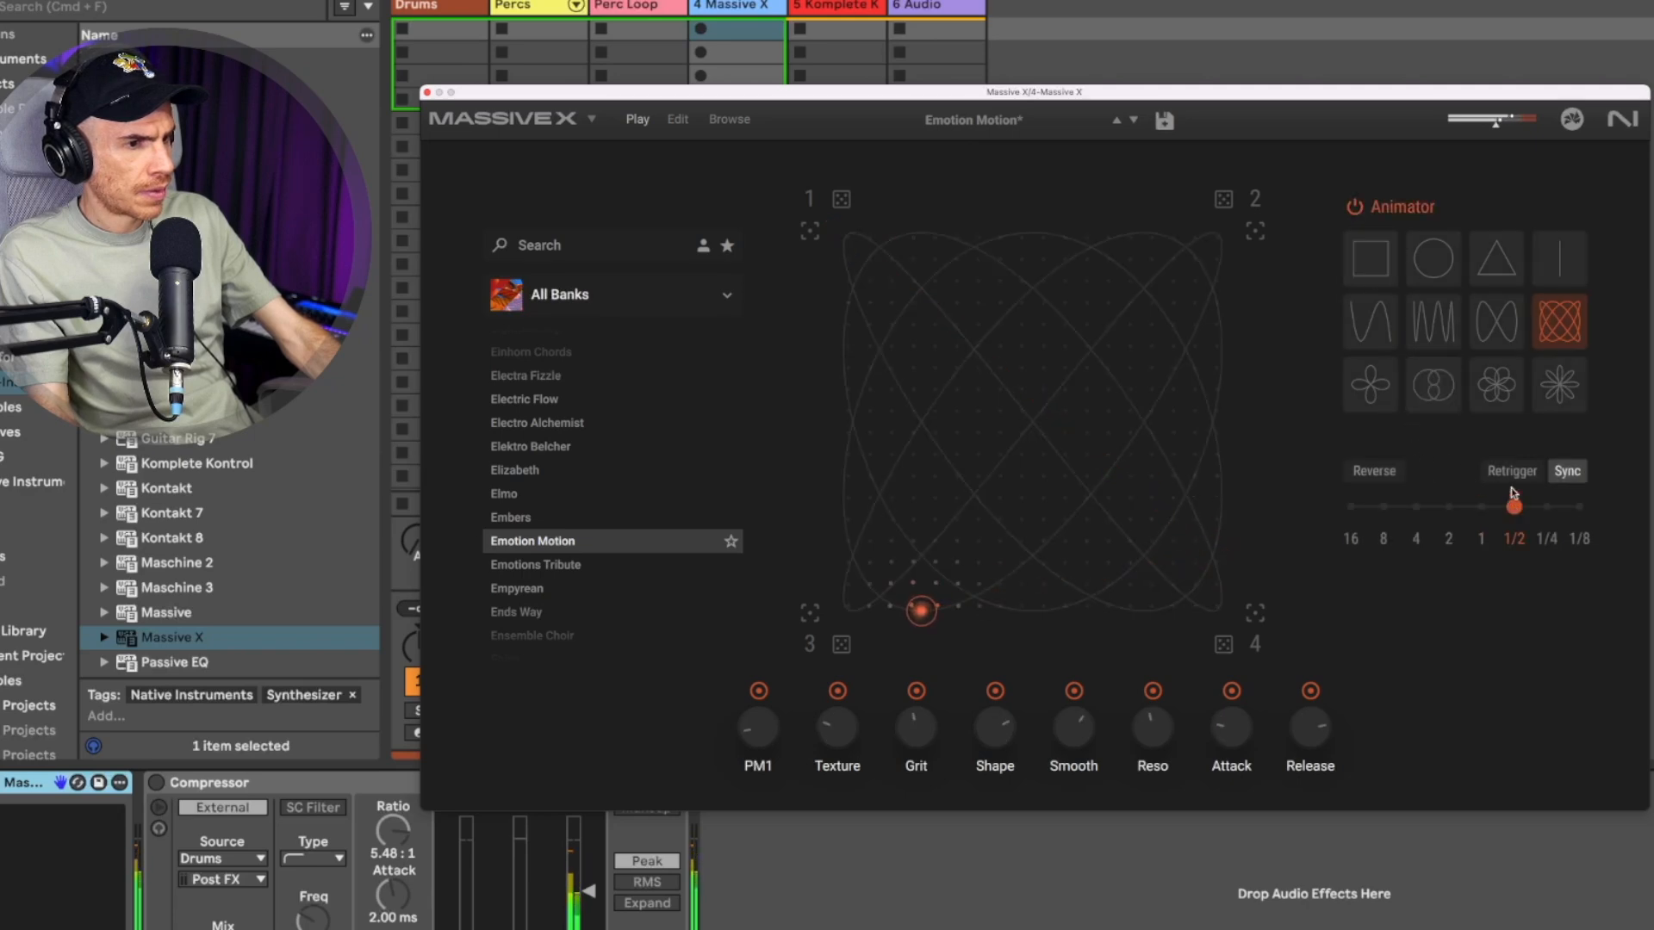
left_click(1510, 470)
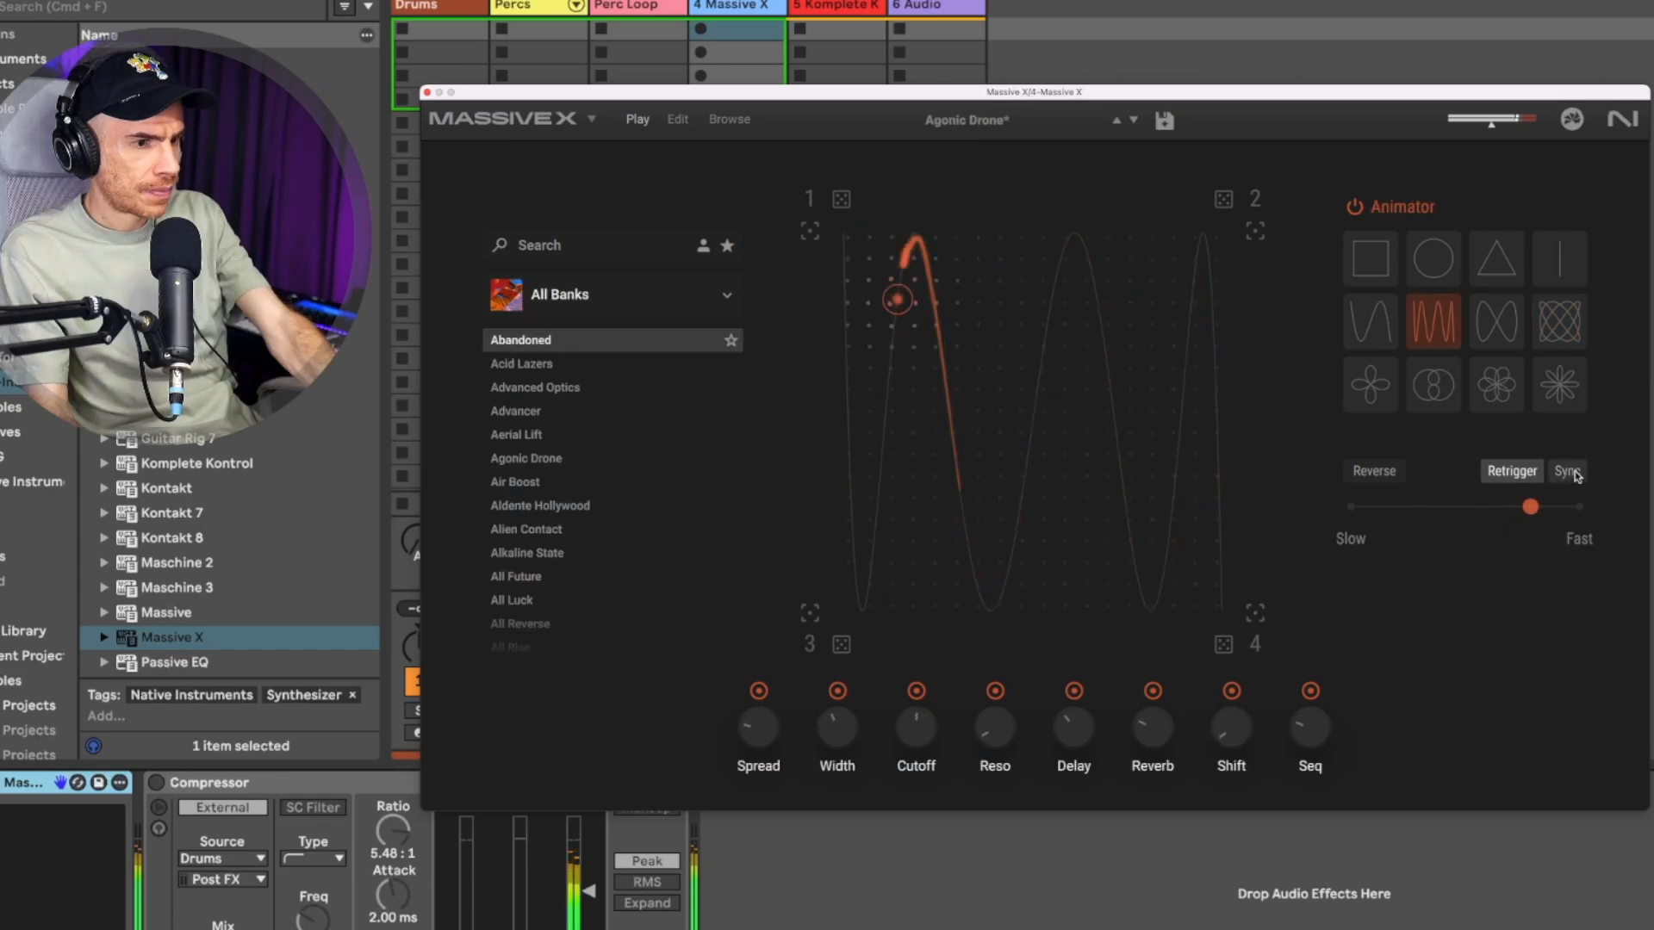
left_click(1566, 470)
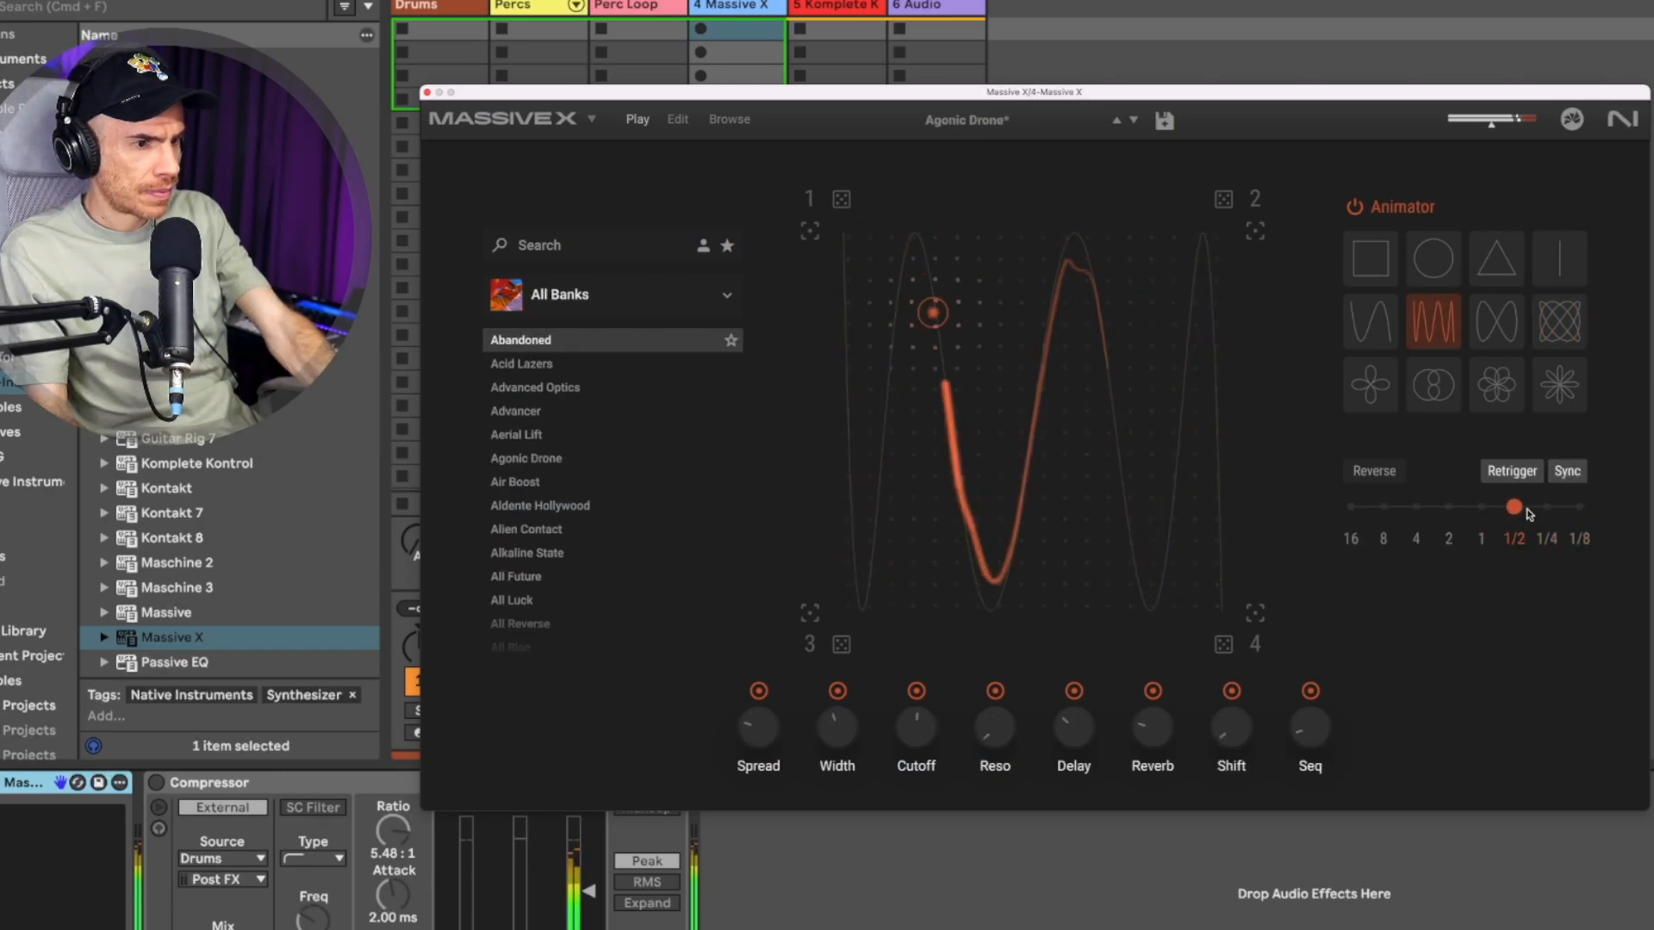
left_click(1432, 382)
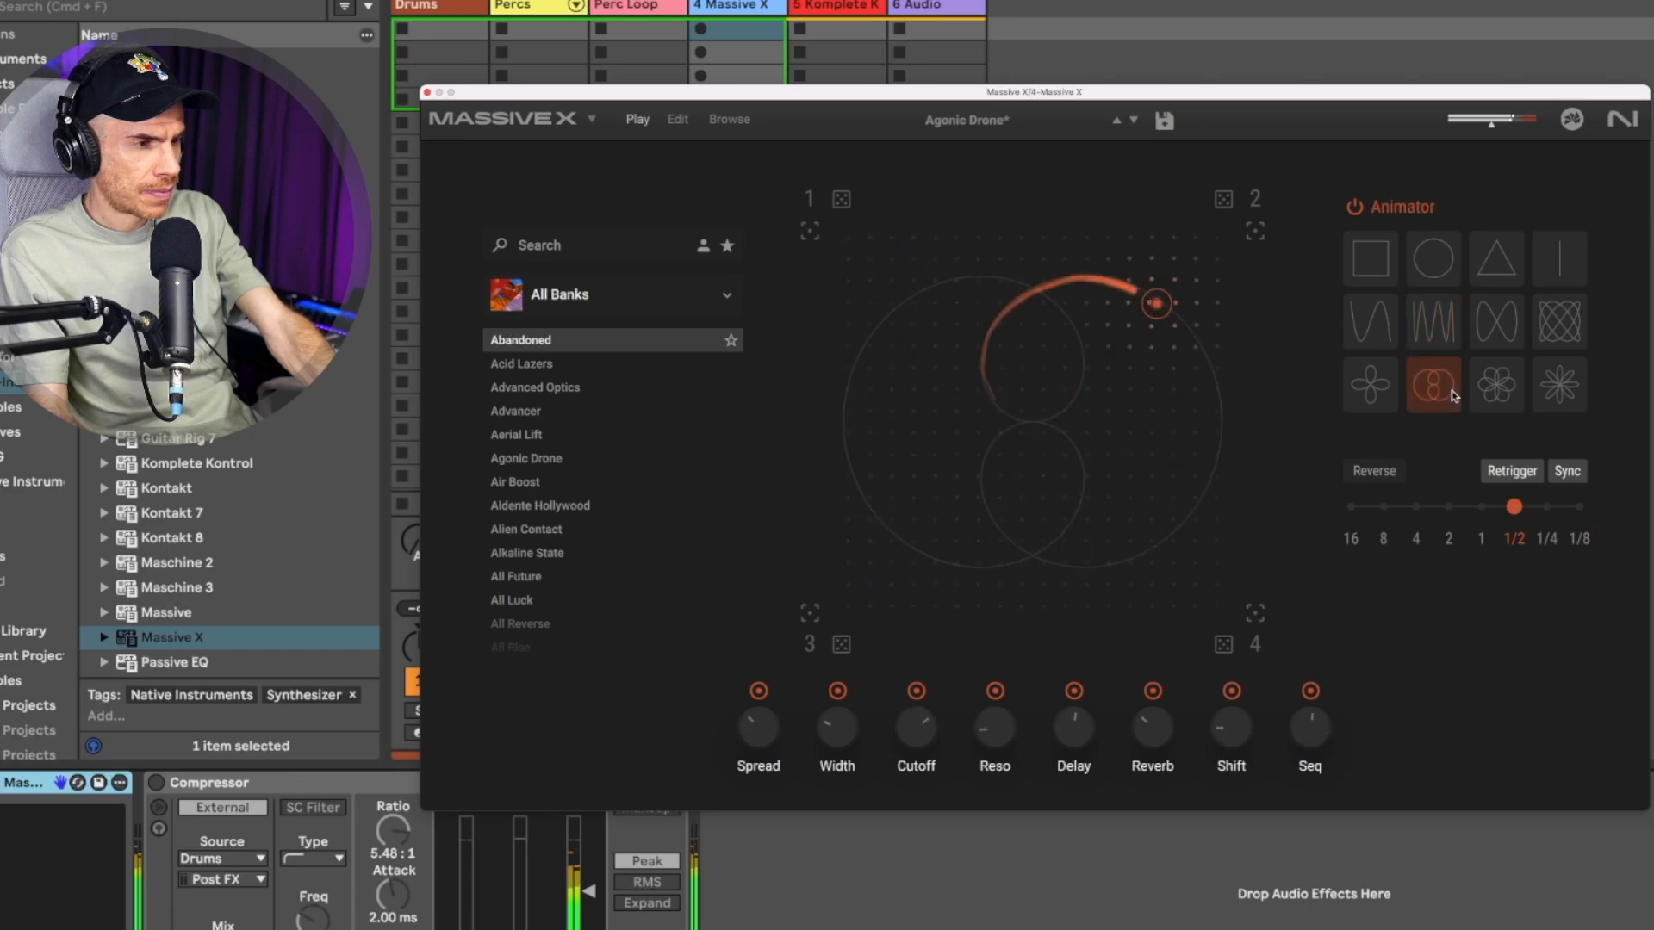
left_click(517, 599)
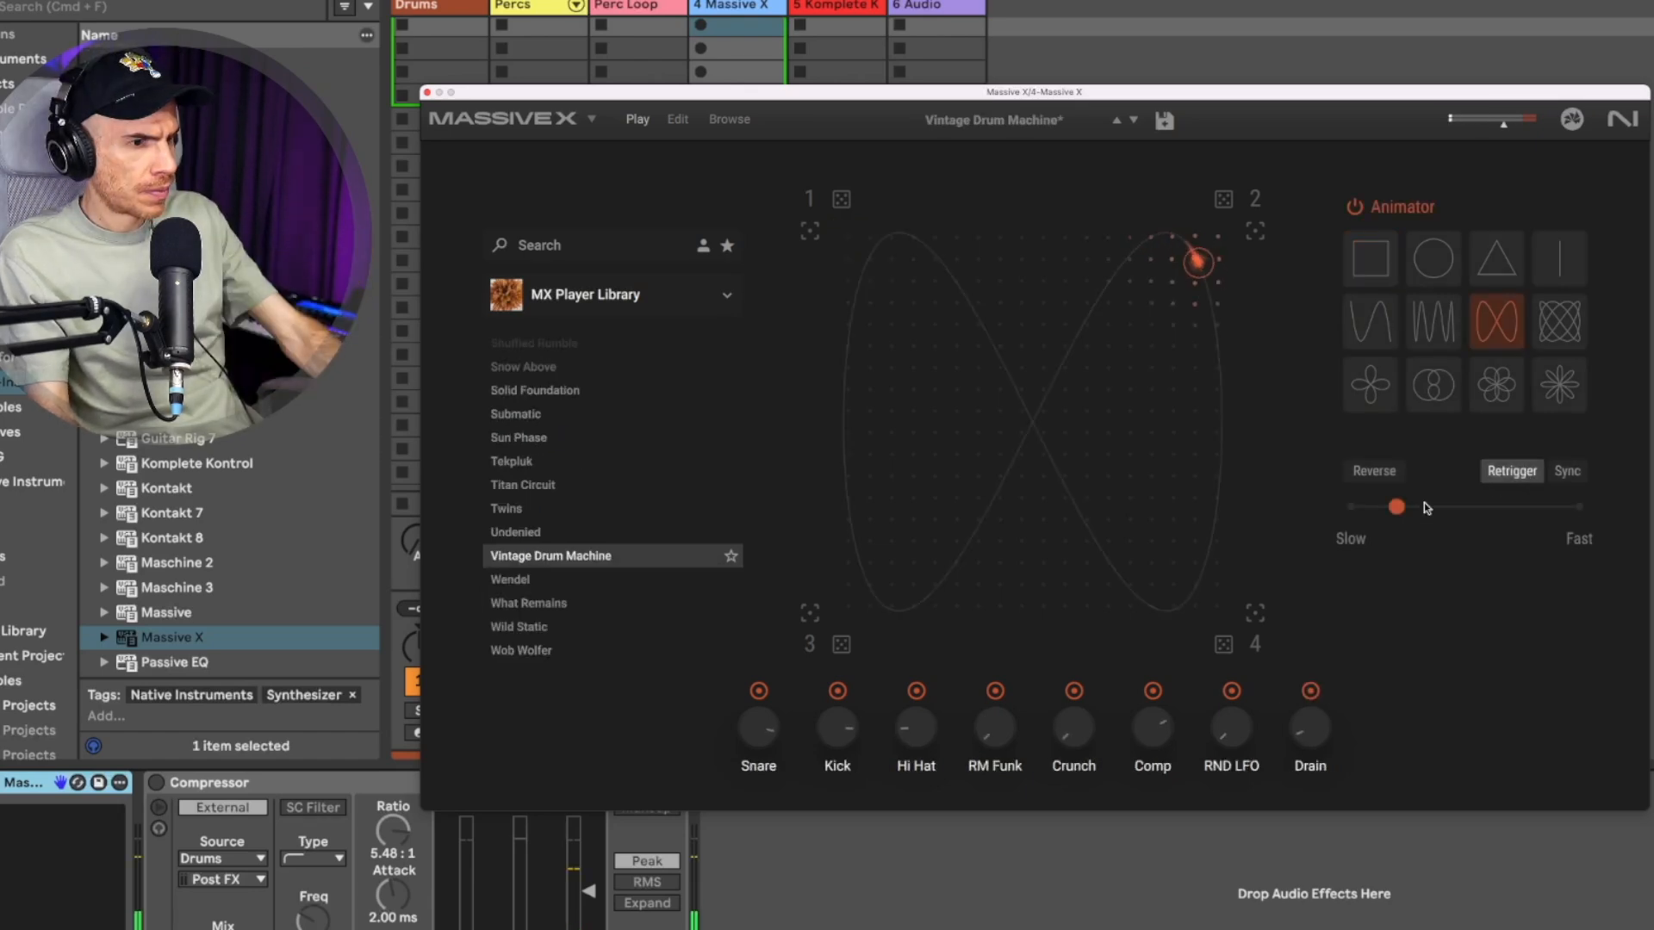
left_click(1566, 470)
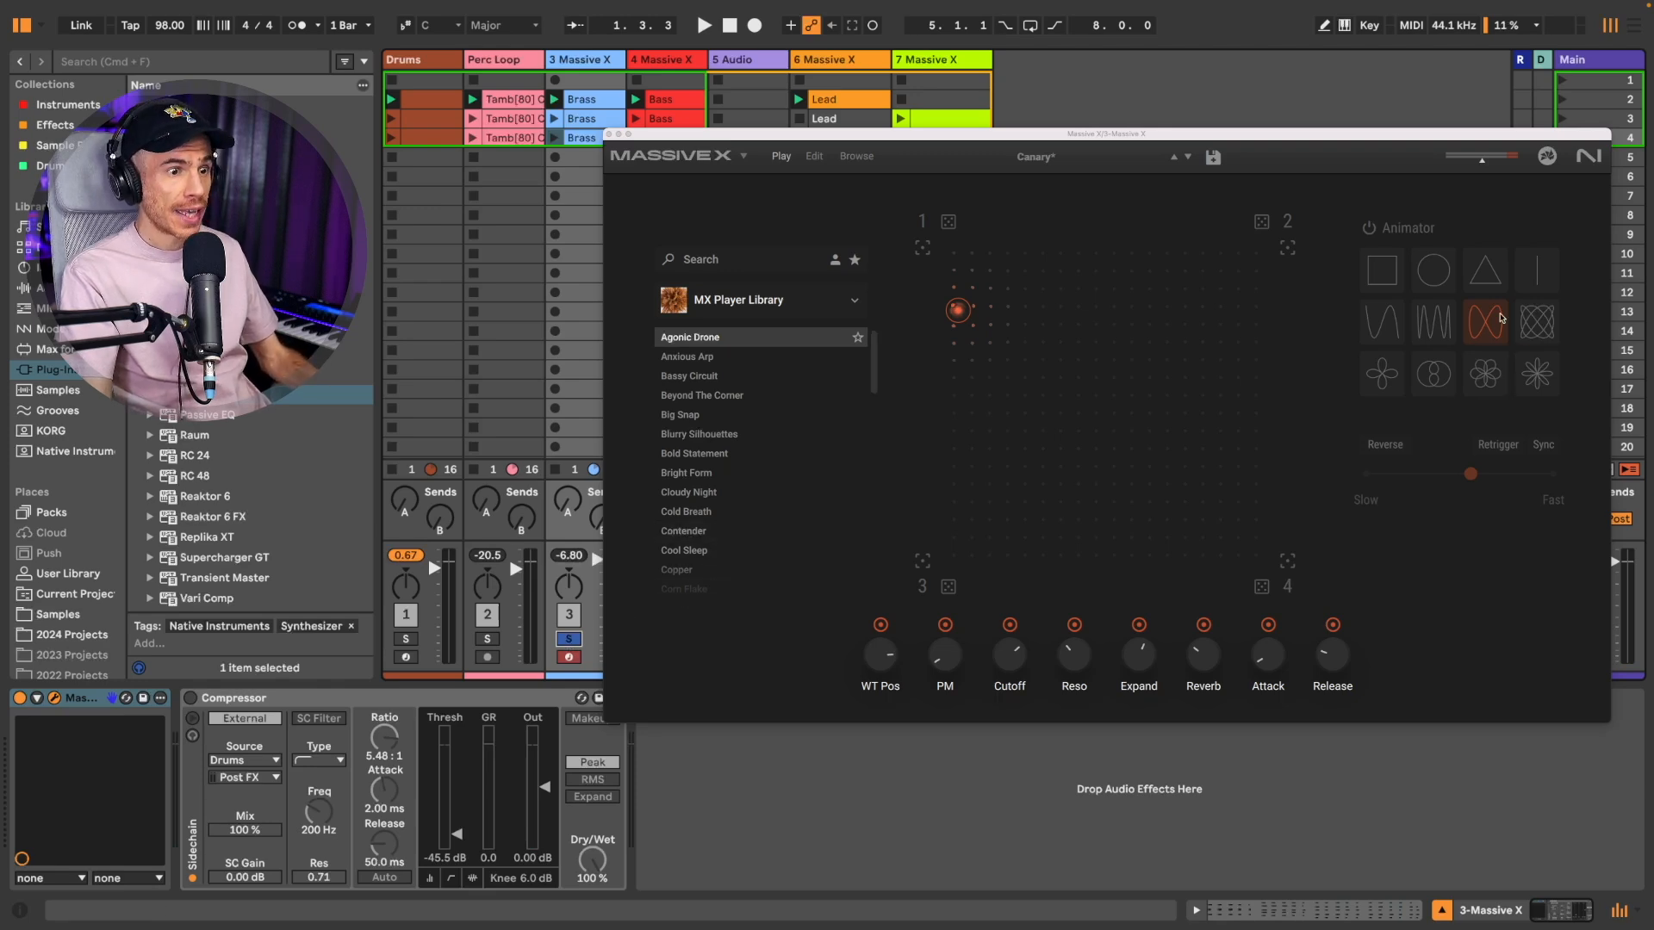
Animate Canary along the figure-eight path while the Live project plays.
left_click(1483, 323)
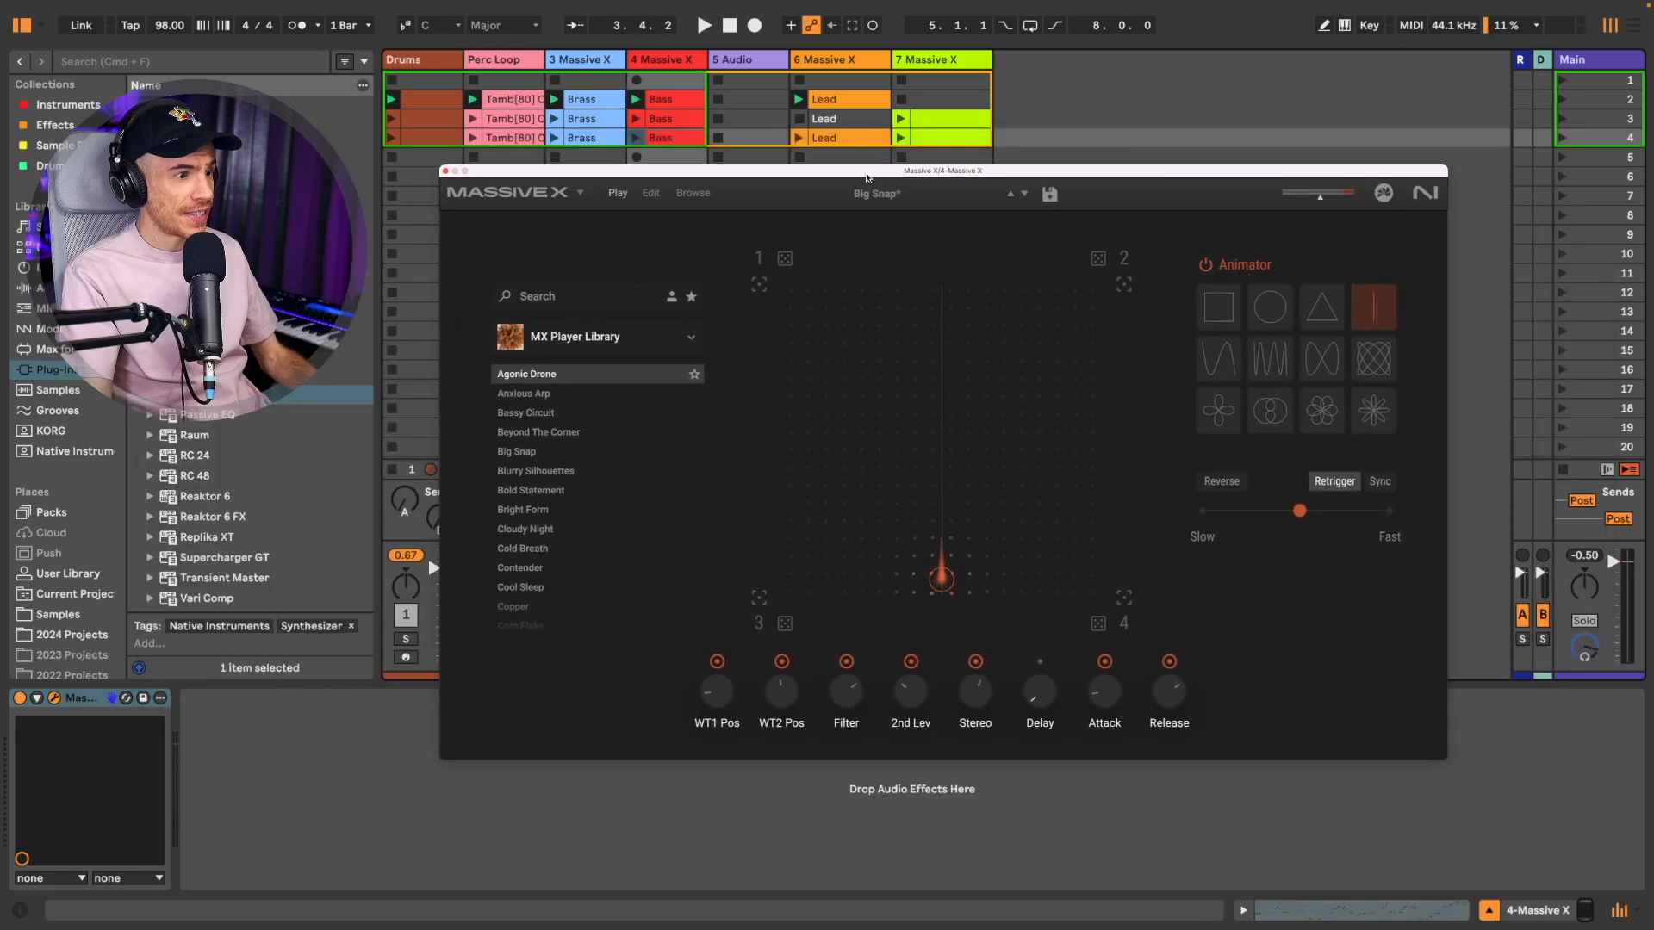
left_click(703, 25)
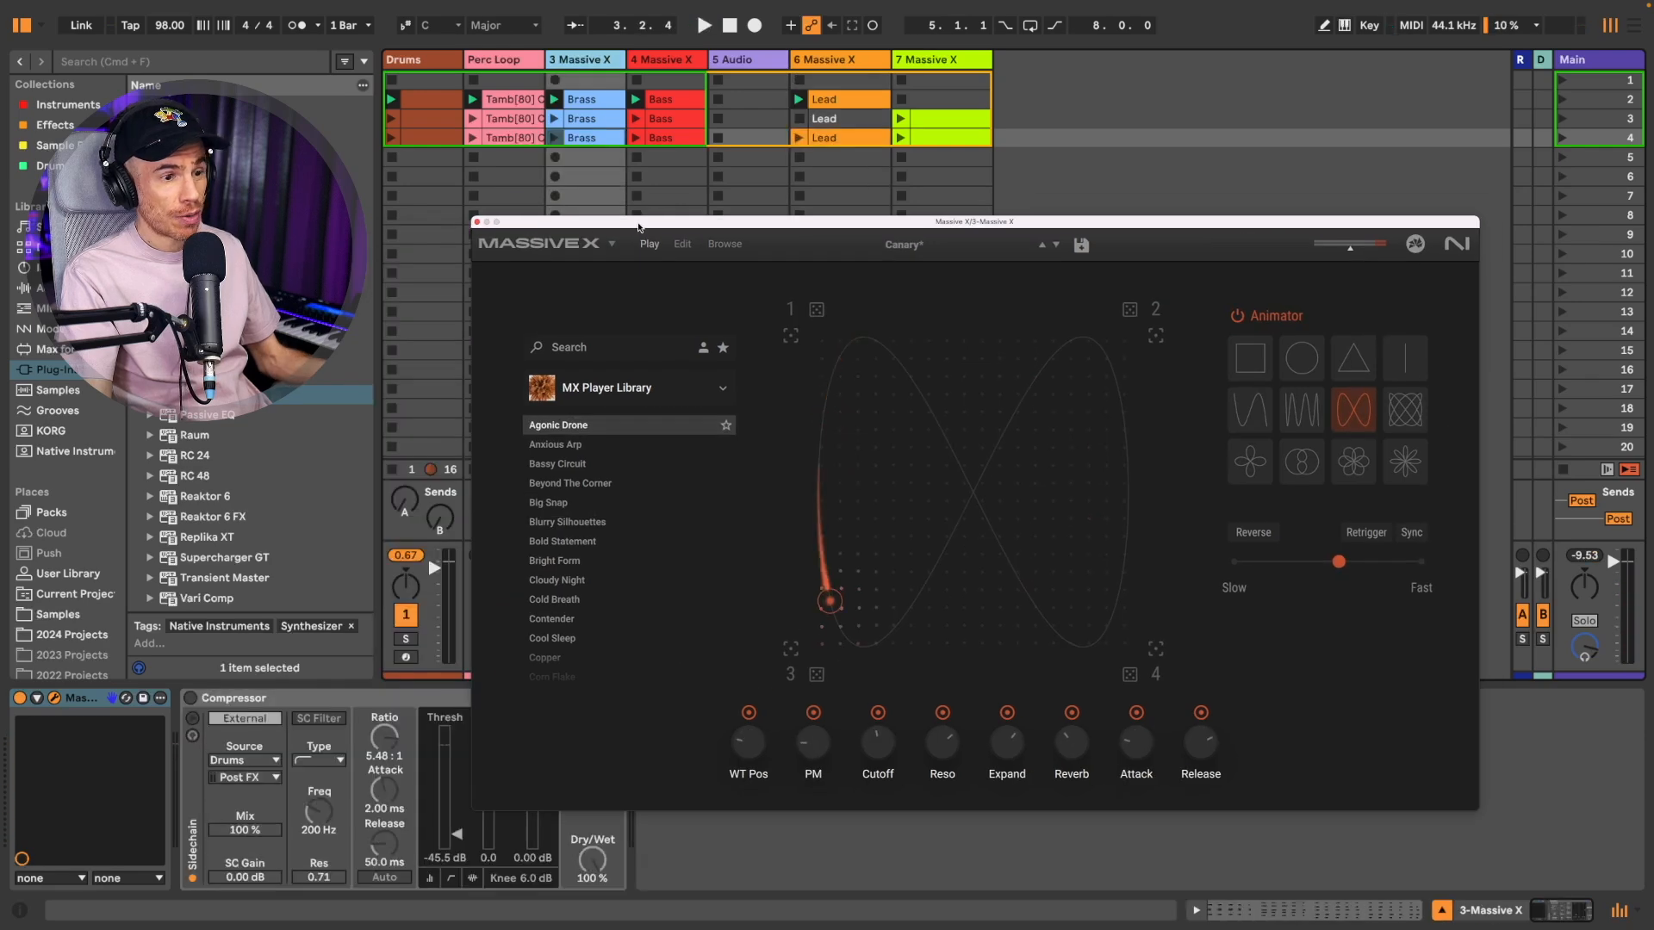
left_click(703, 25)
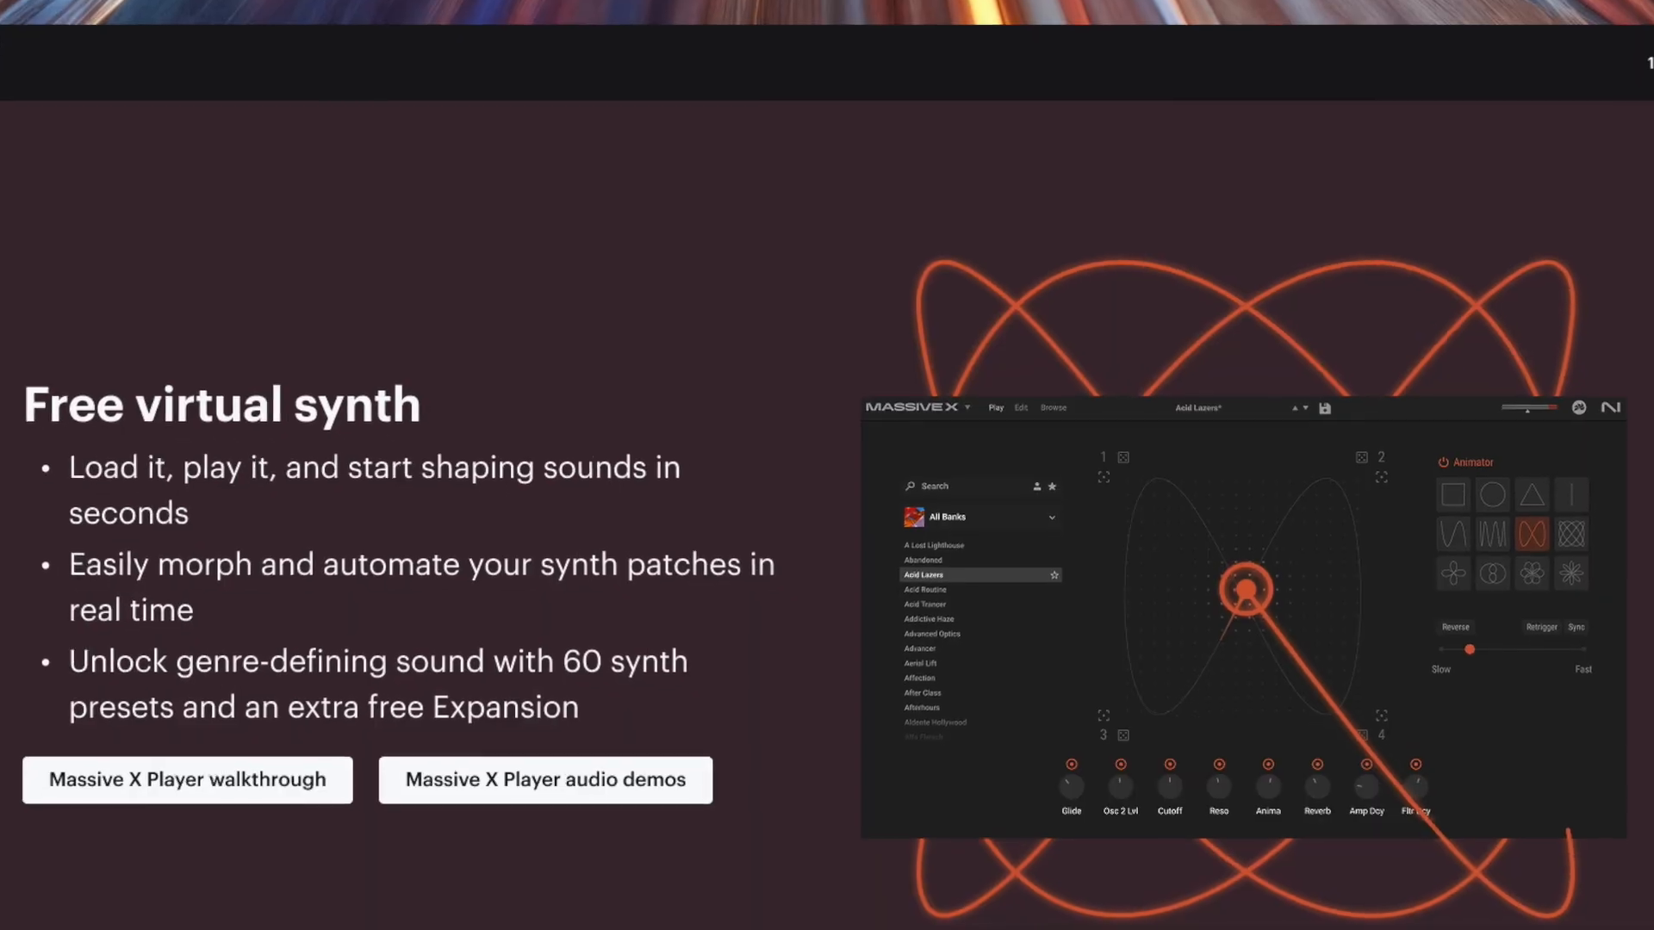
Scroll the Massive X Player page down to expansions like Hyperpop Leads and 140 Bass.
scroll("down", 3)
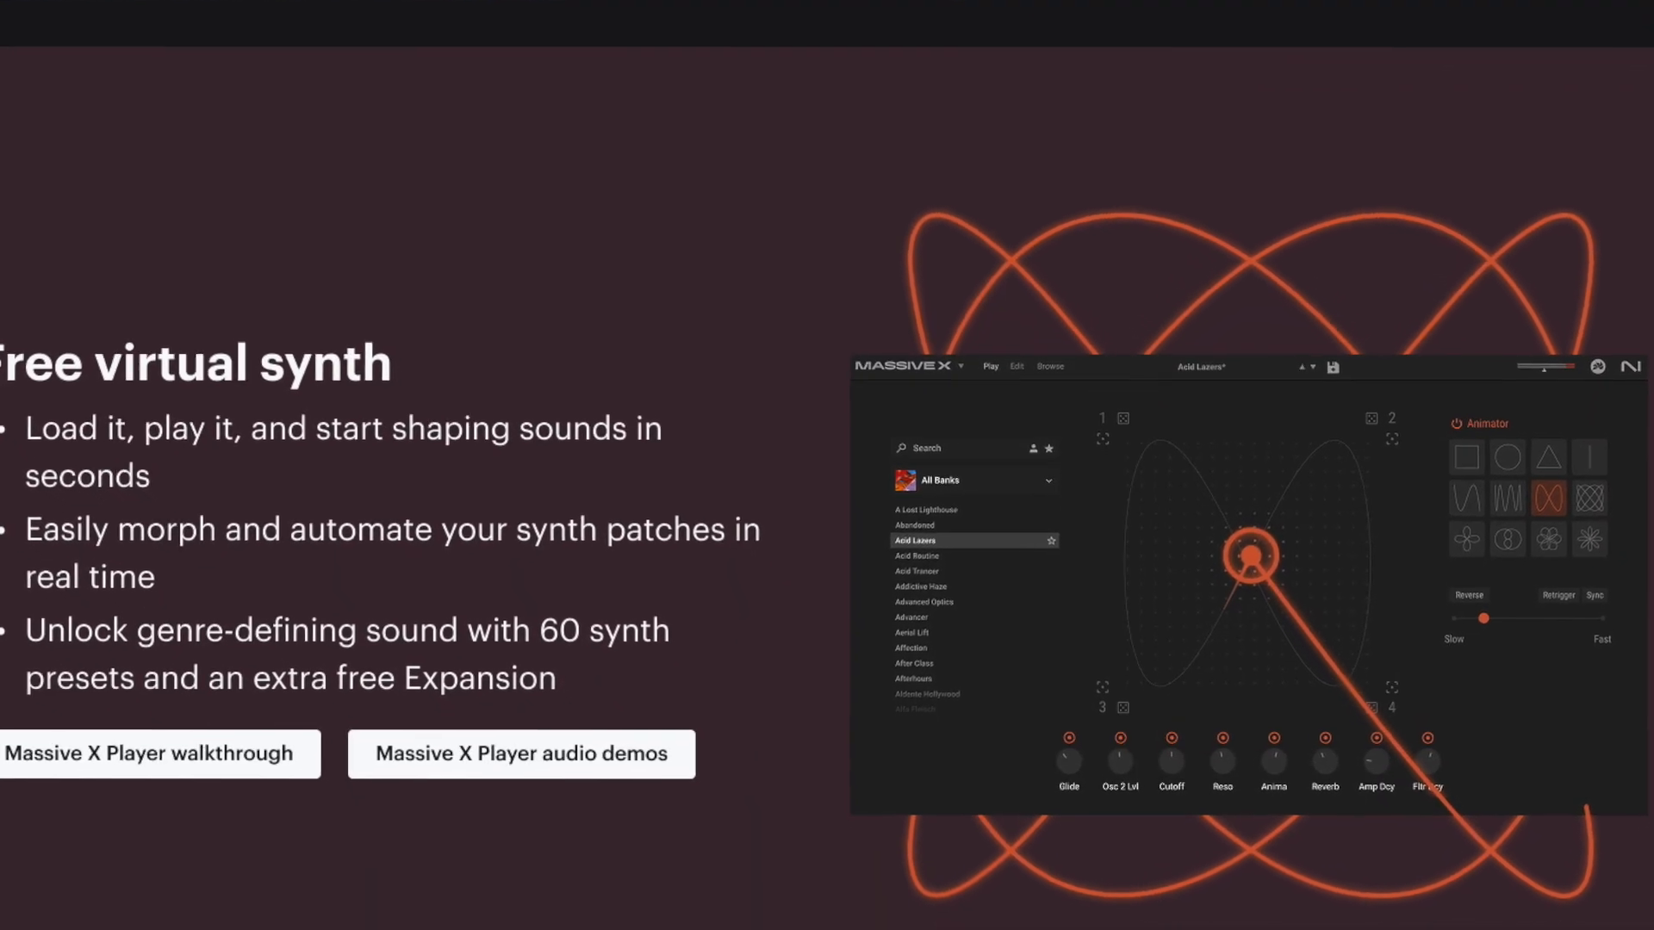
scroll("down", 3)
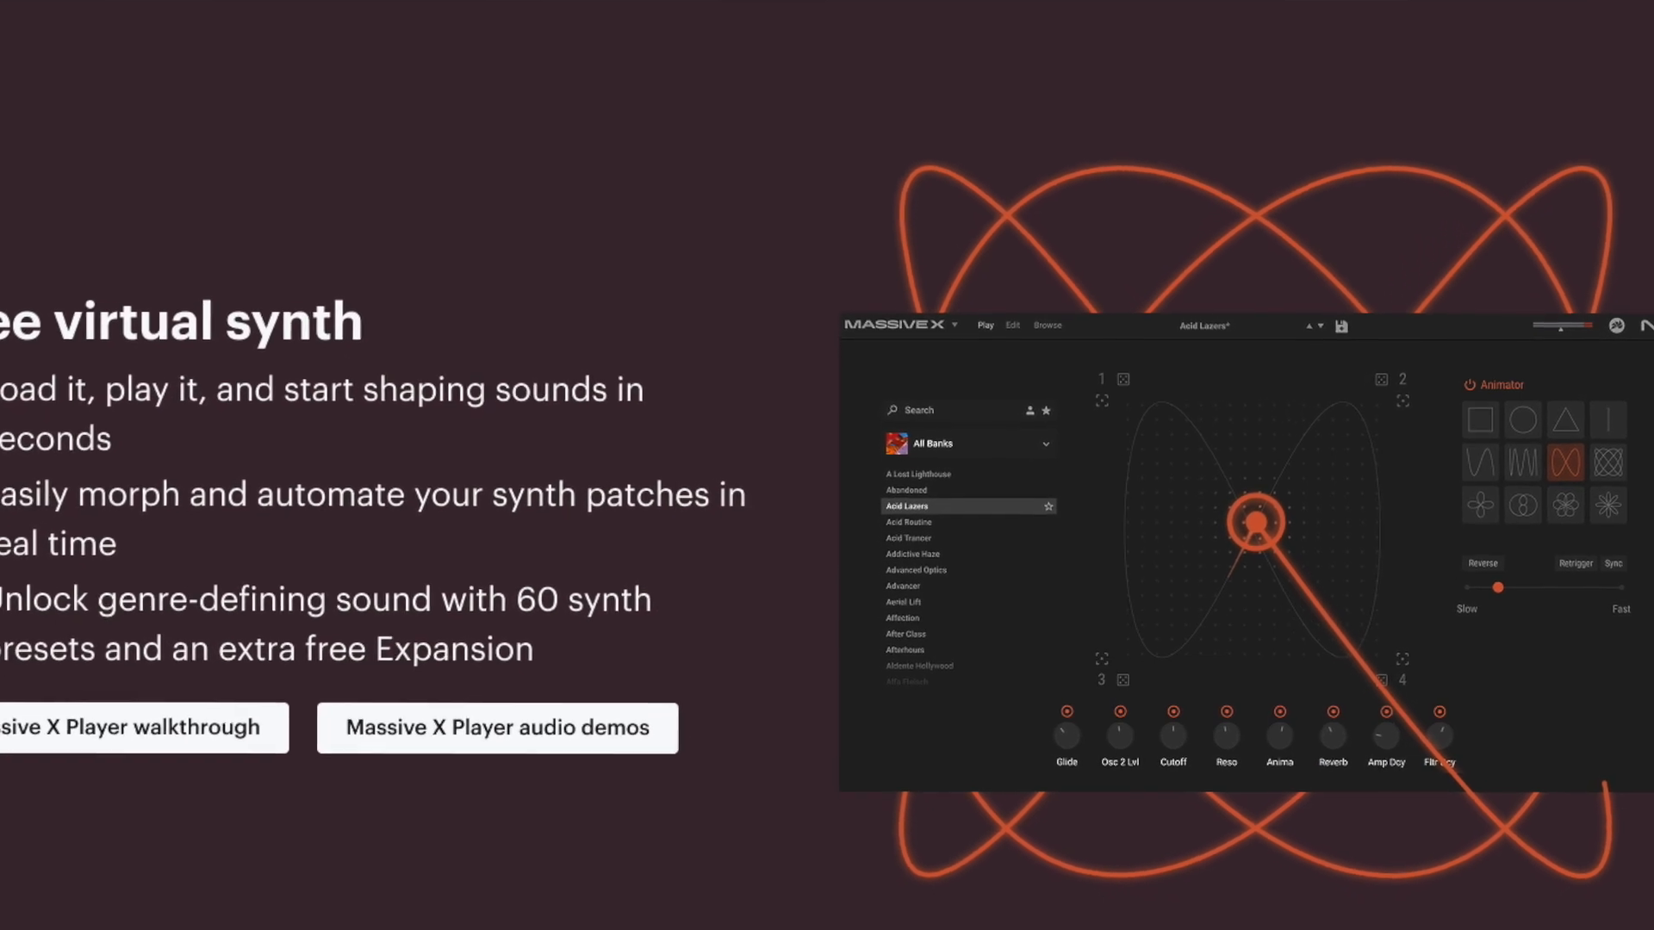
scroll("down", 3)
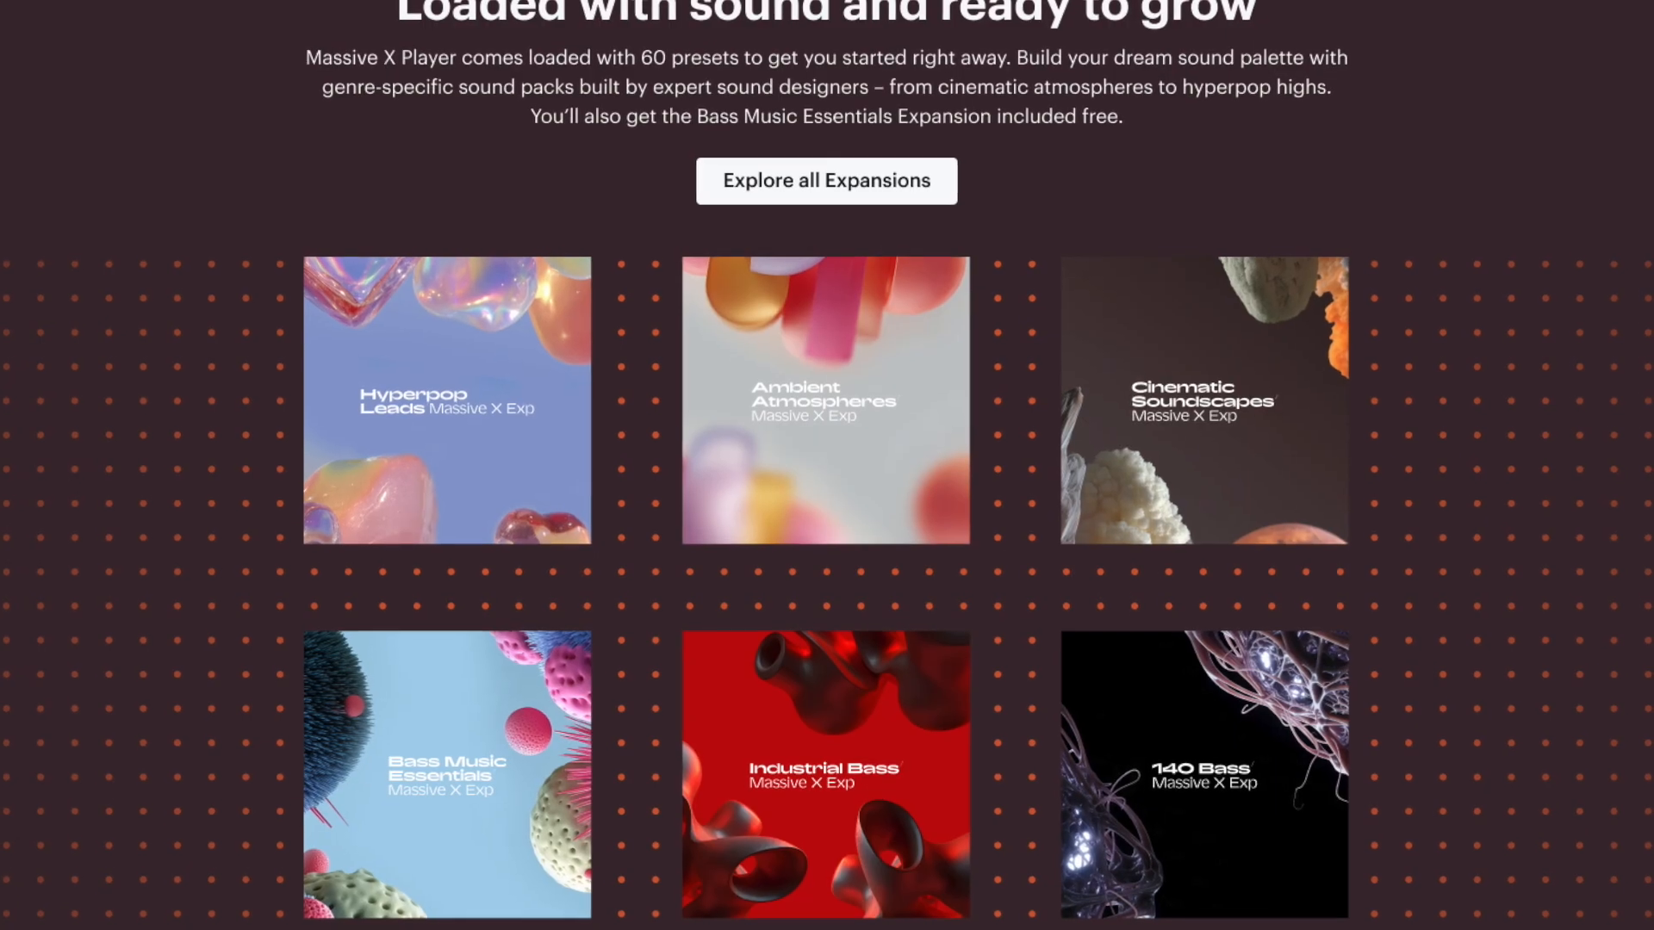
scroll("down", 3)
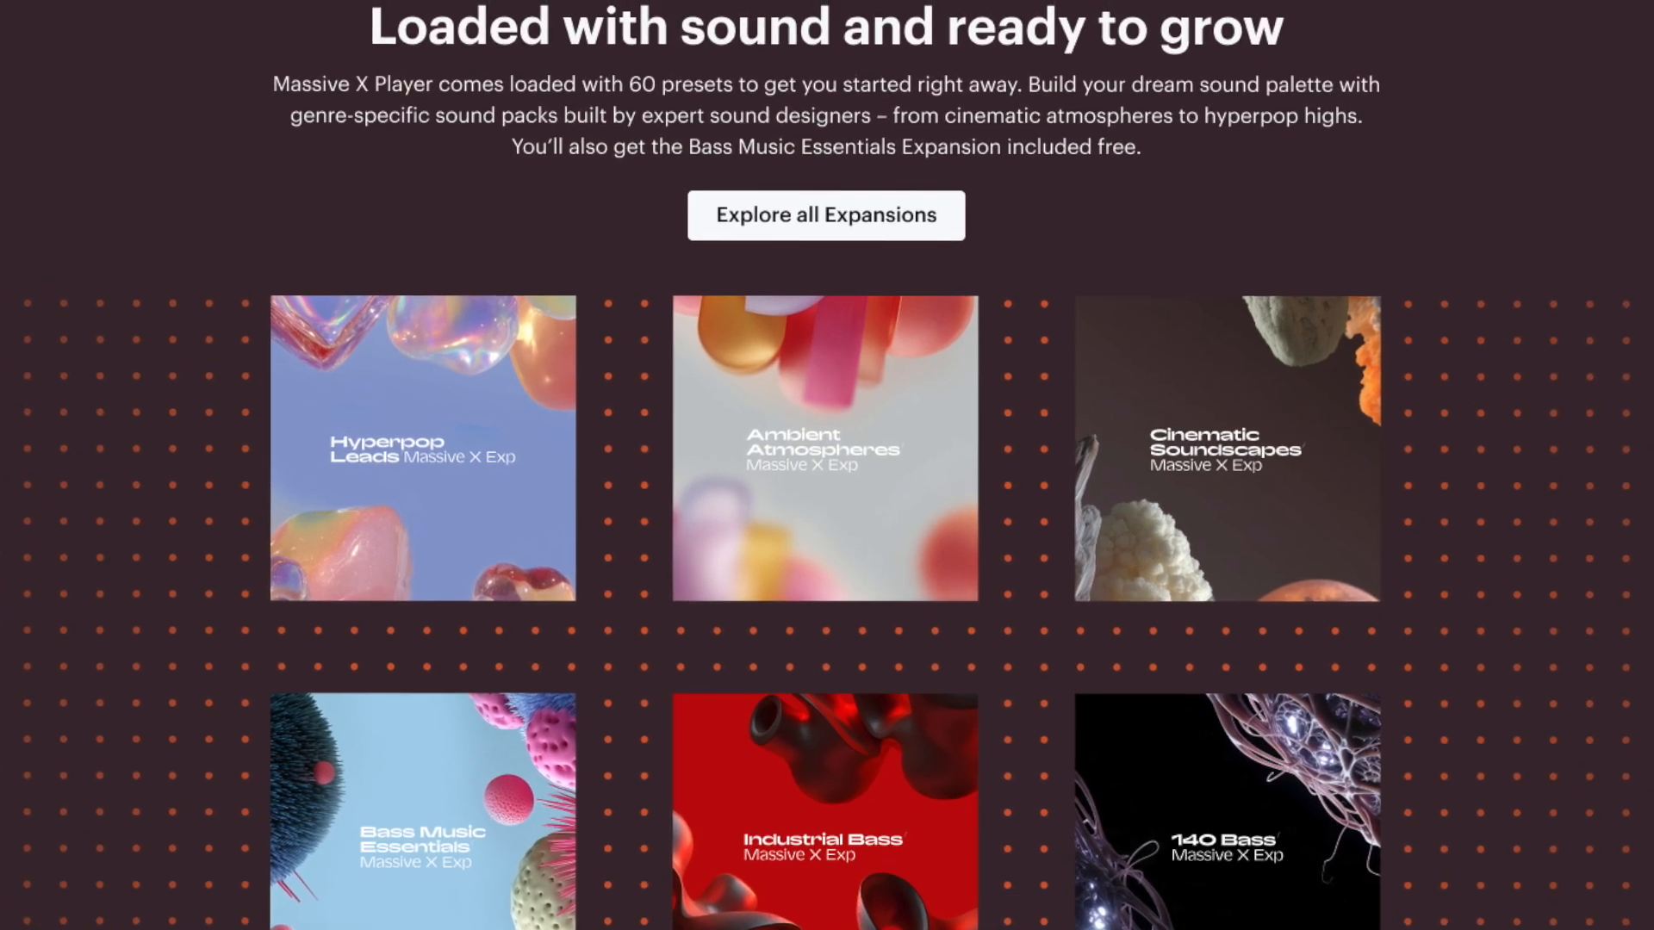
scroll("down", 3)
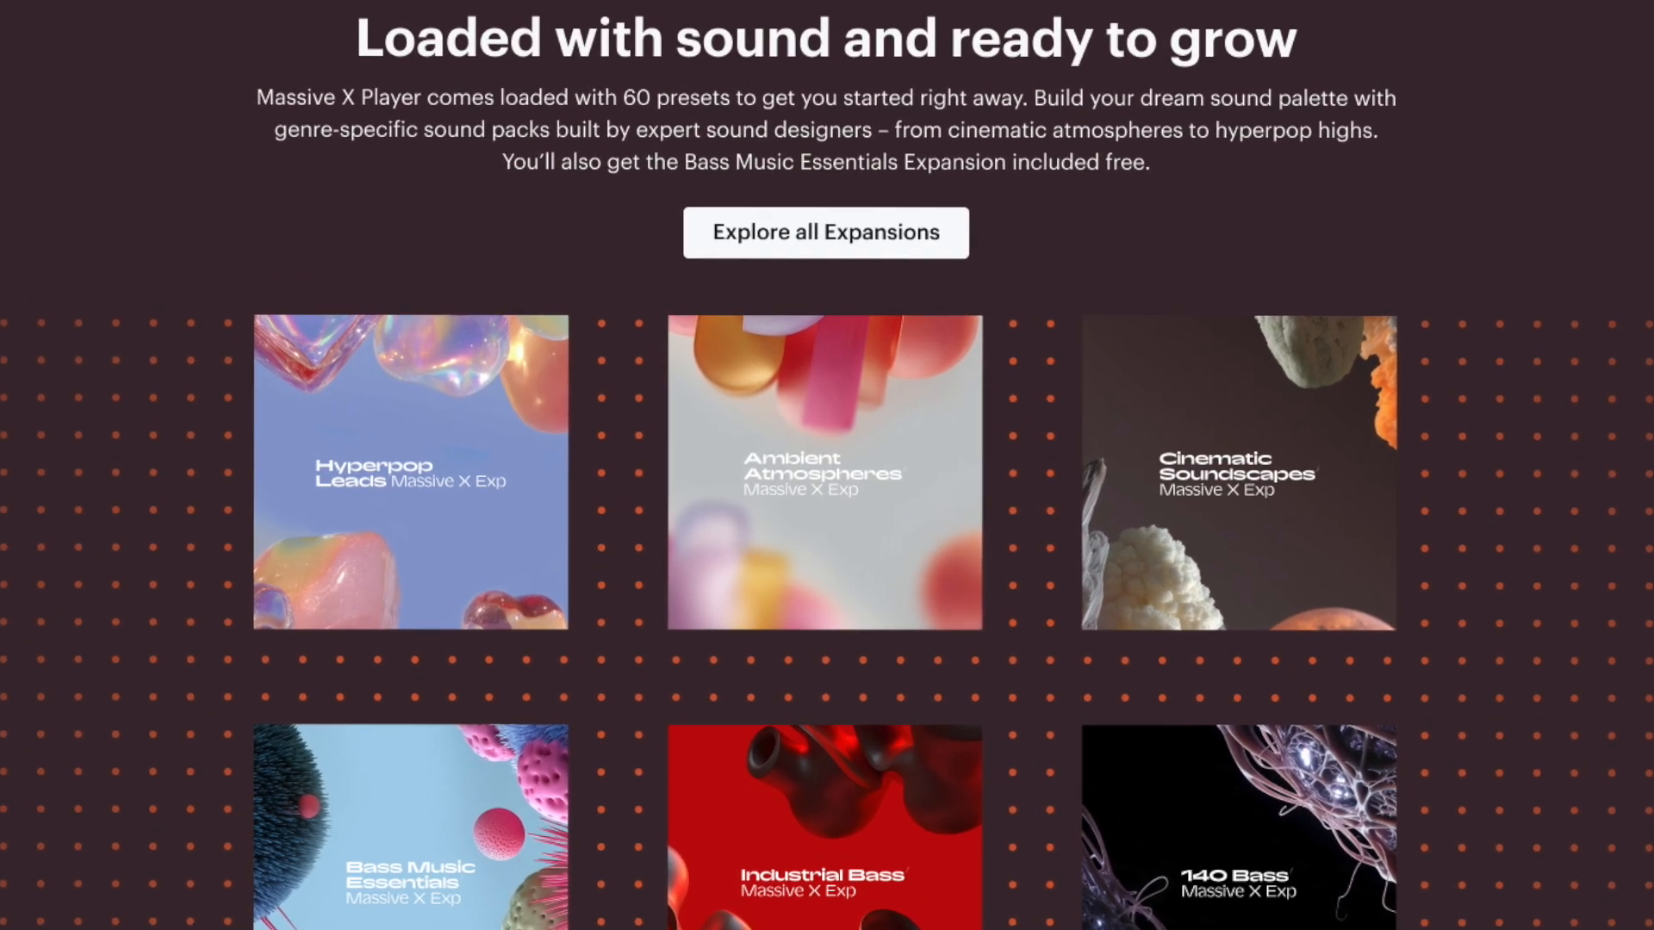